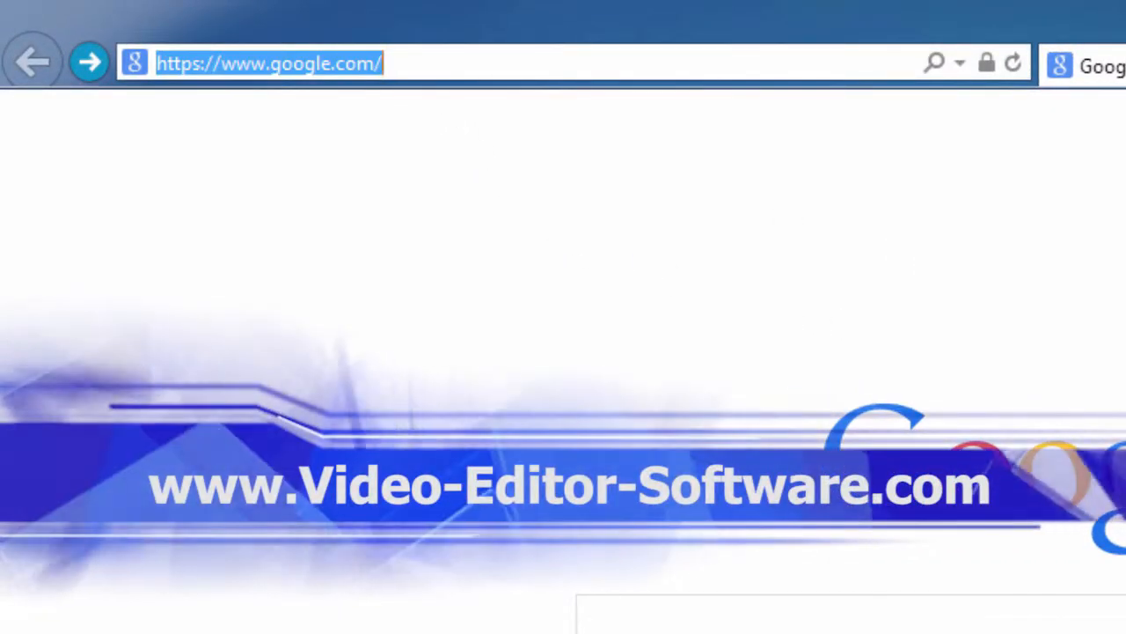
Go to video-editor-software.com and choose the Windows version of the editor
{"action": "type", "text": "www"}
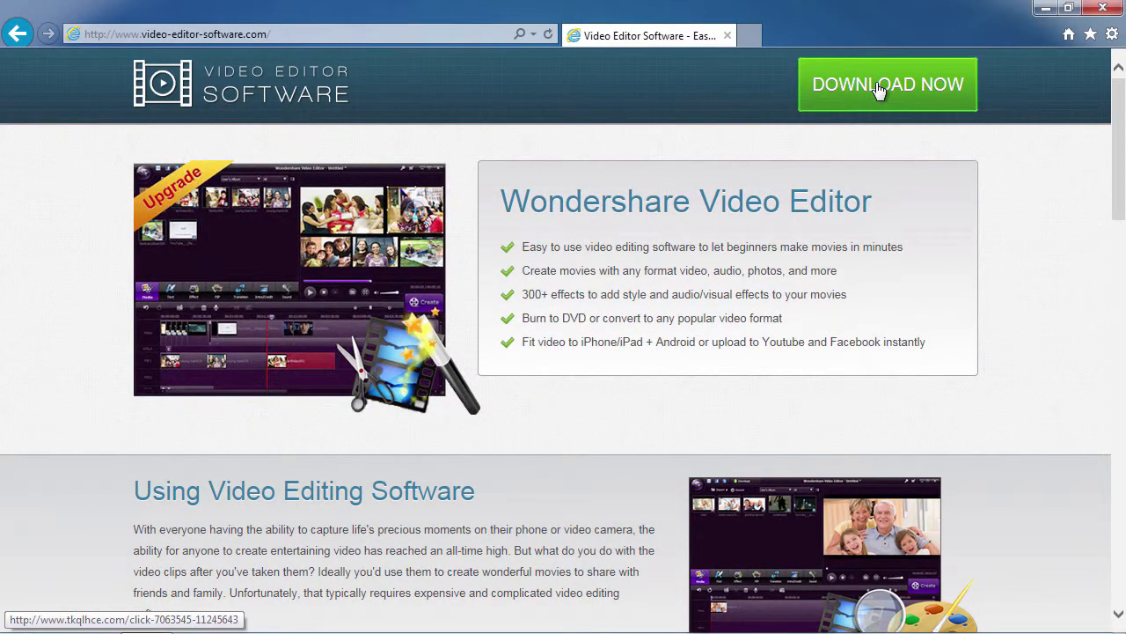
{"action": "left_click", "coordinate": [887, 85]}
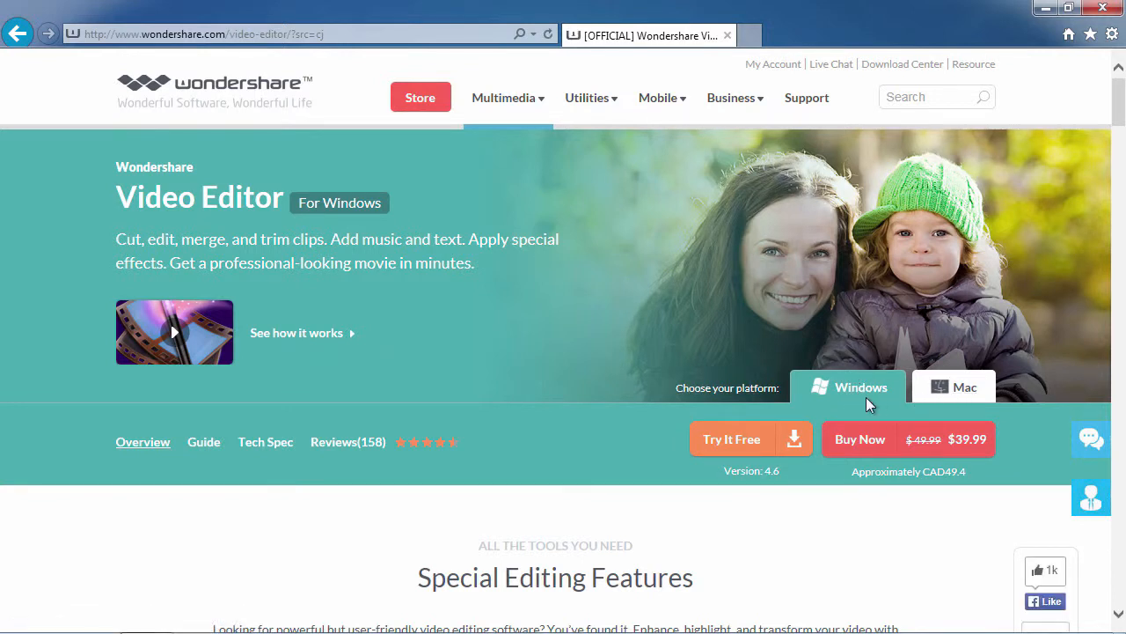
{"action": "left_click", "coordinate": [733, 440]}
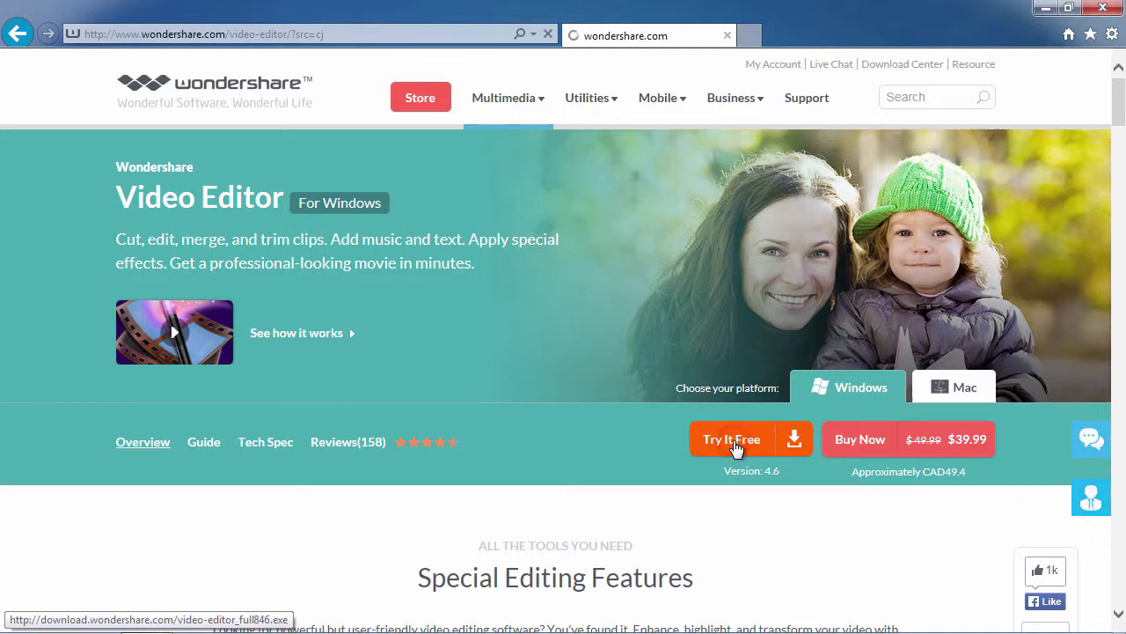
Download the free trial, dismiss the instructions tip and save the installer file
{"action": "left_click", "coordinate": [732, 440]}
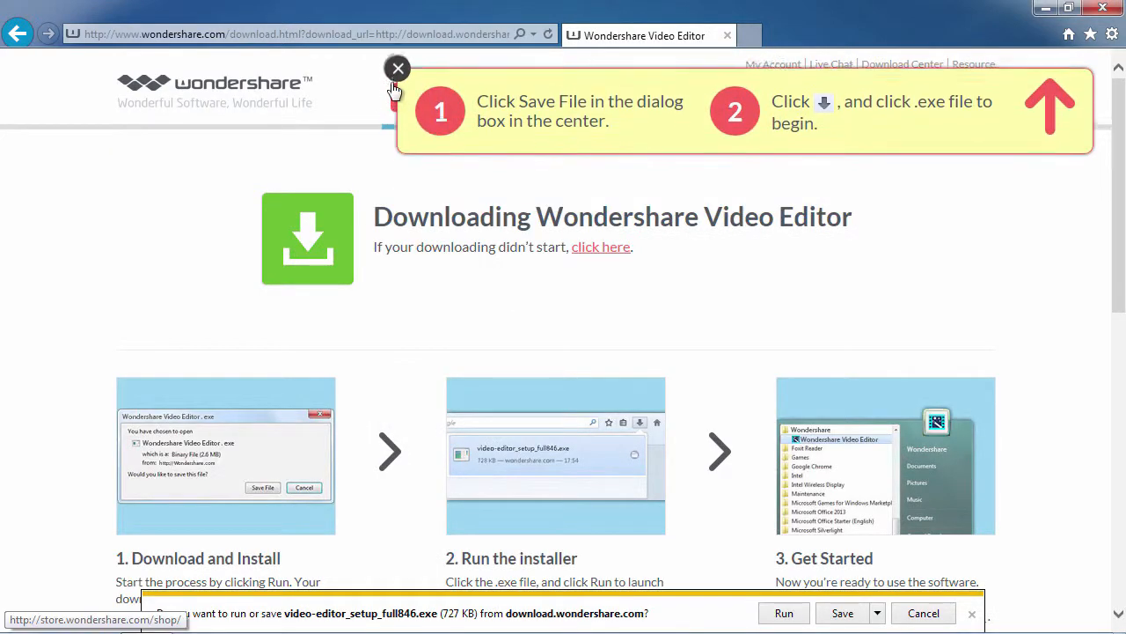
{"action": "left_click", "coordinate": [398, 68]}
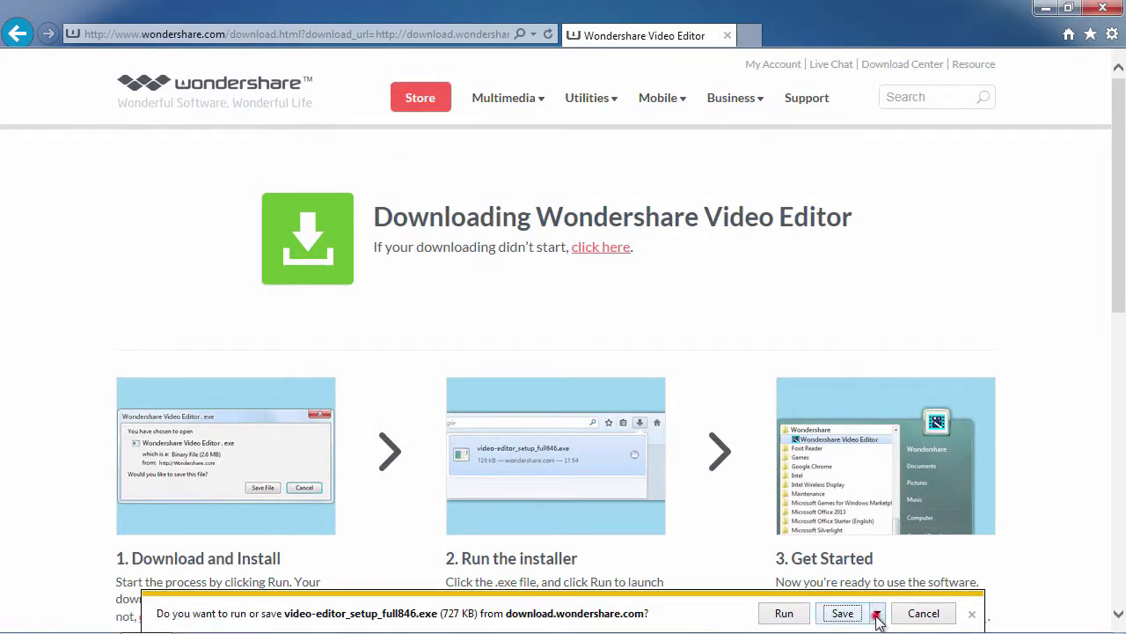
{"action": "left_click", "coordinate": [841, 612]}
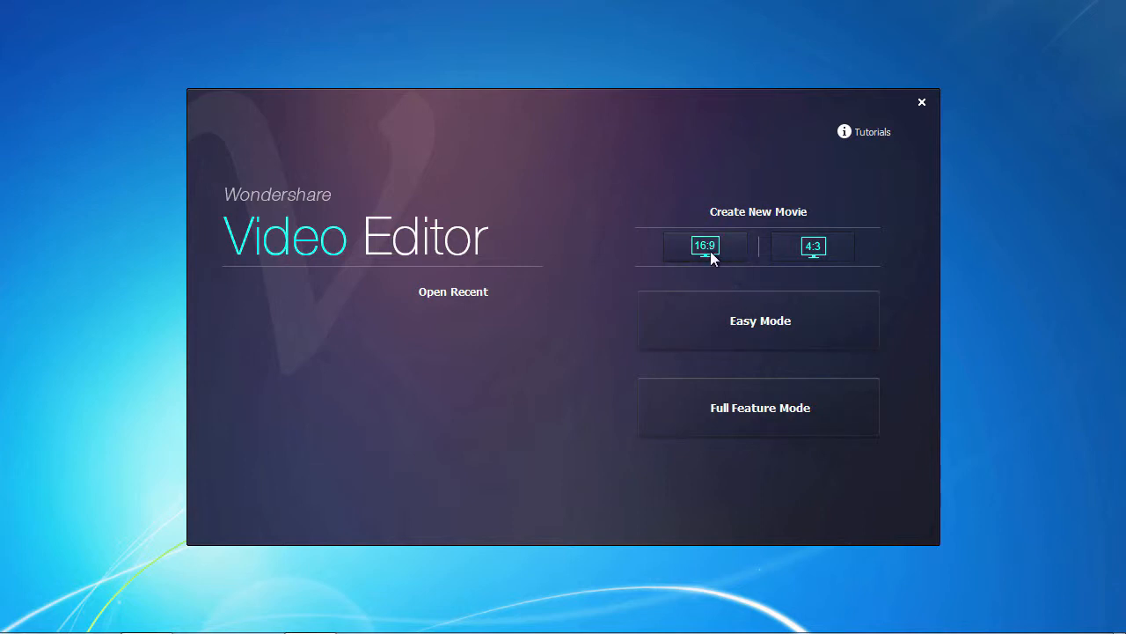
{"action": "mouse_move", "coordinate": [813, 256]}
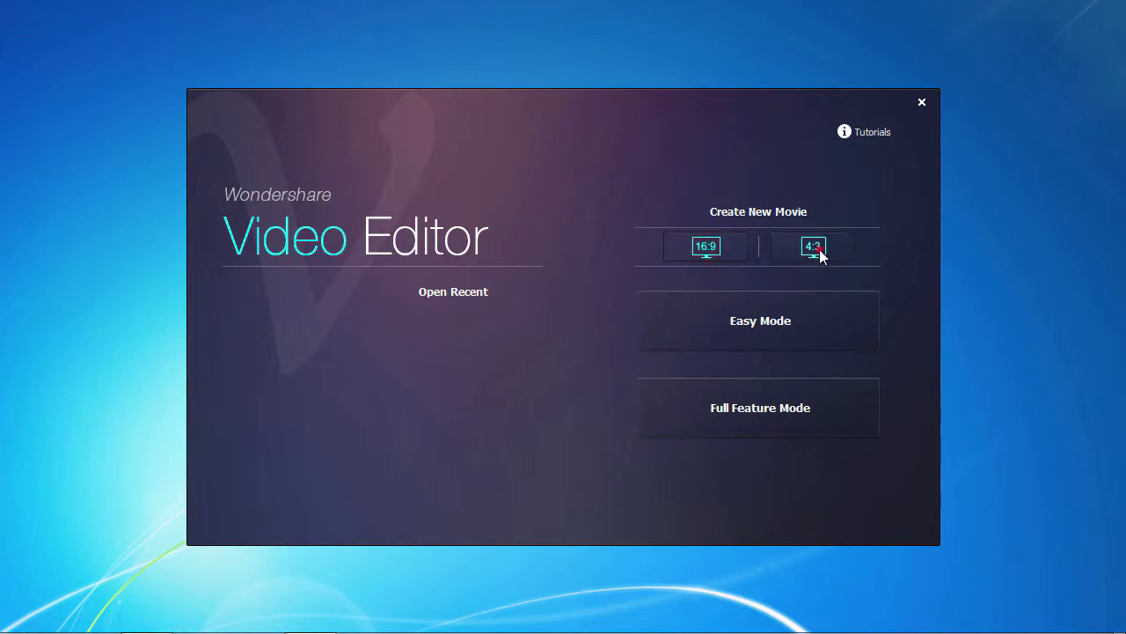
Create a new 16:9 widescreen movie and launch Full Feature Mode
{"action": "left_click", "coordinate": [704, 246]}
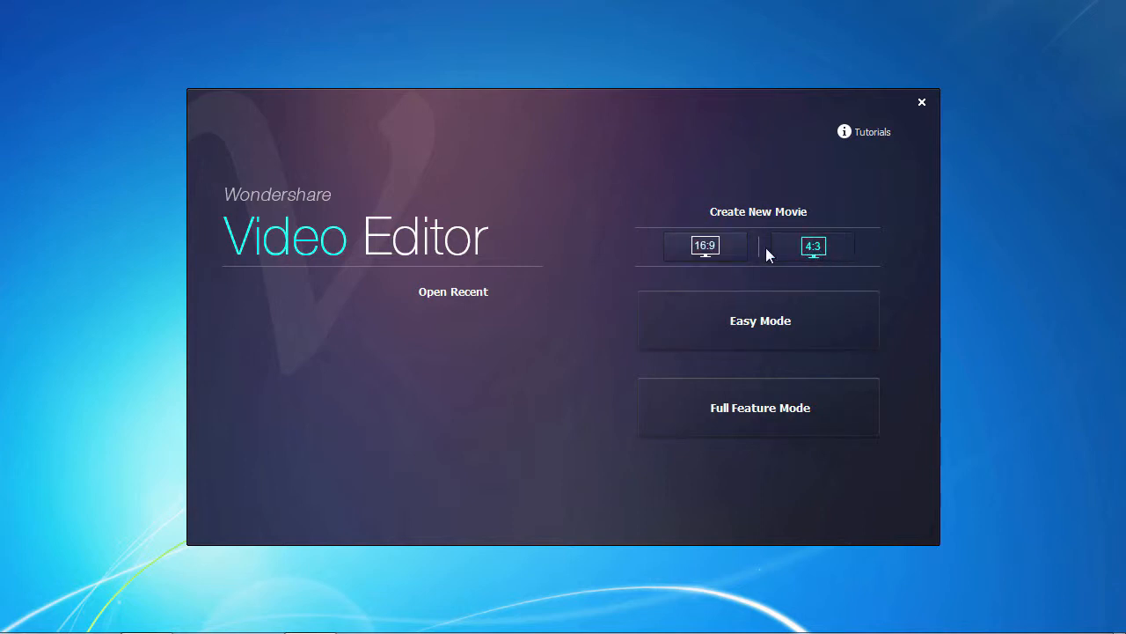
{"action": "left_click", "coordinate": [703, 246]}
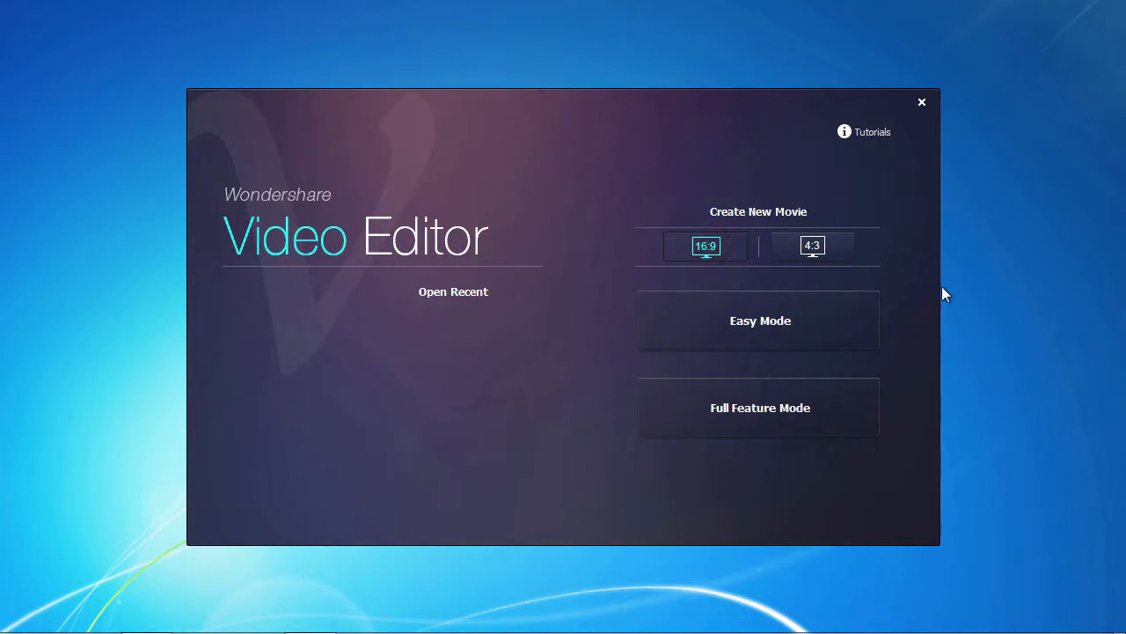
{"action": "mouse_move", "coordinate": [954, 317]}
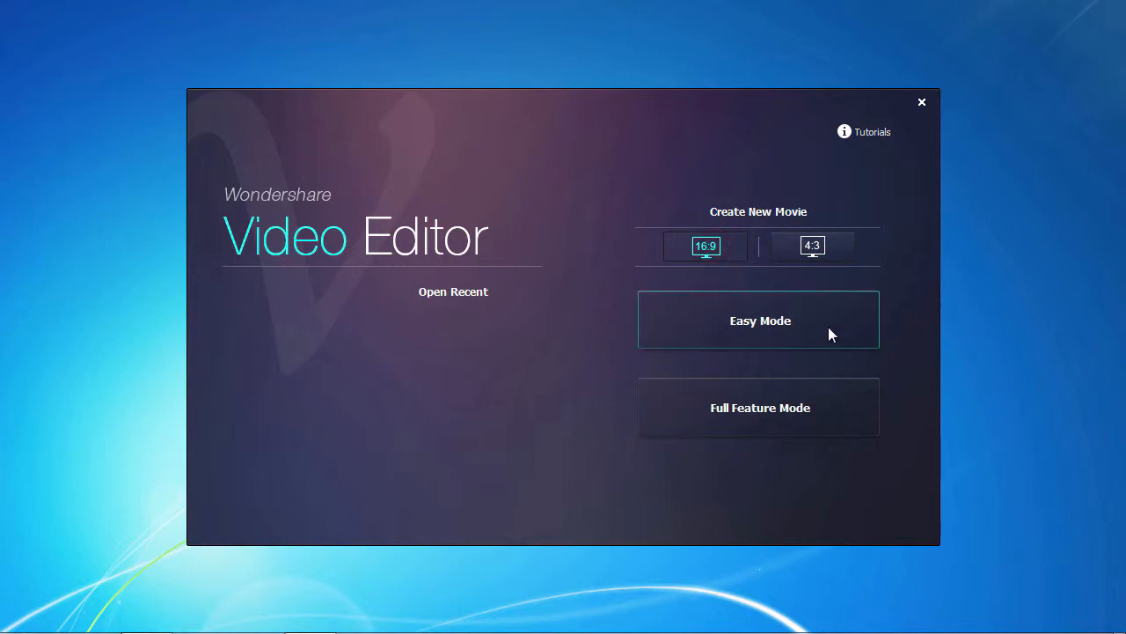
{"action": "mouse_move", "coordinate": [849, 412]}
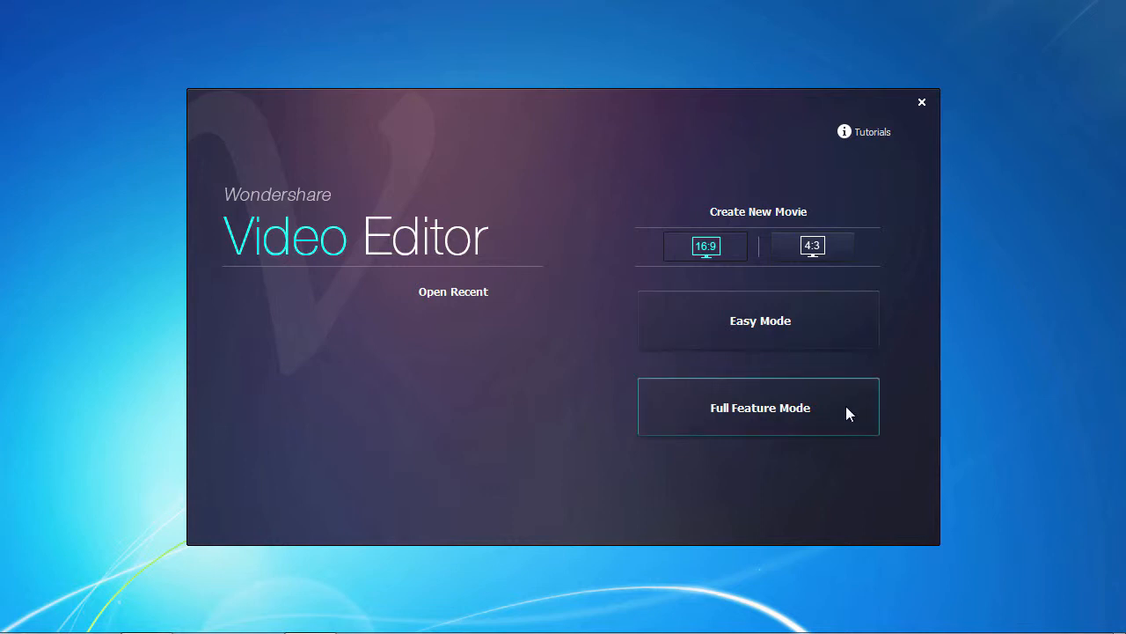
{"action": "mouse_move", "coordinate": [901, 405]}
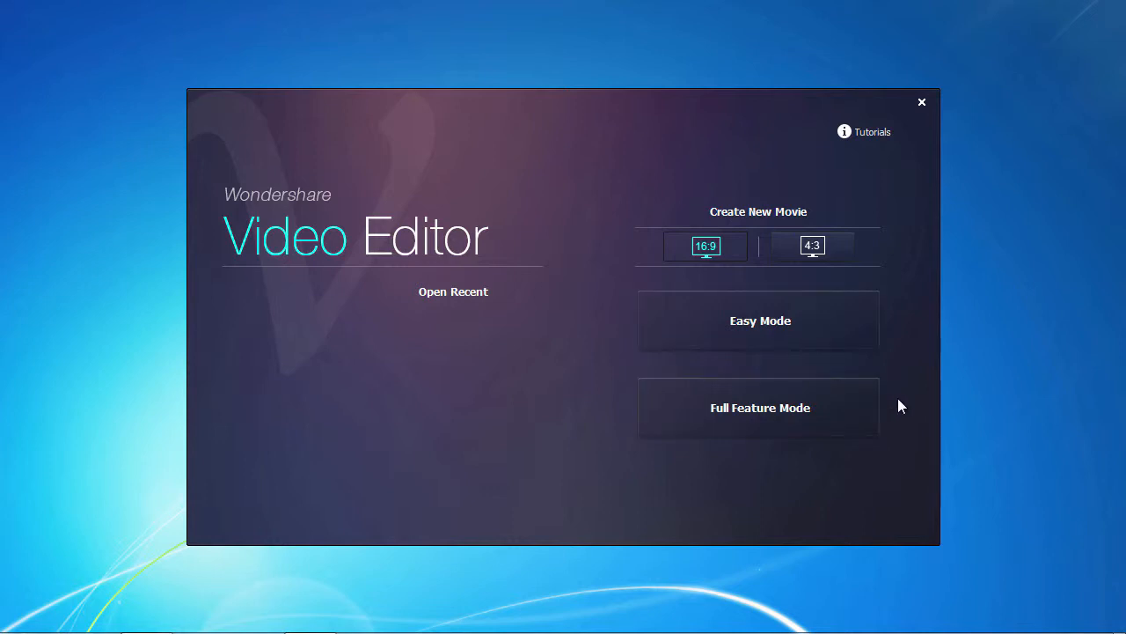
{"action": "mouse_move", "coordinate": [916, 320]}
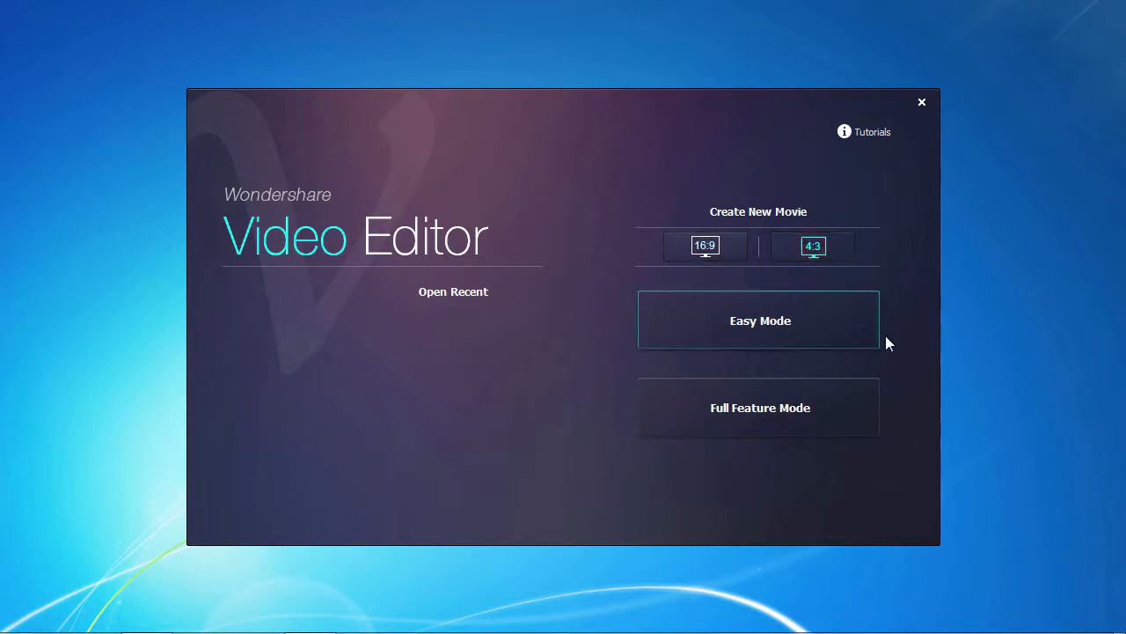
{"action": "mouse_move", "coordinate": [894, 370]}
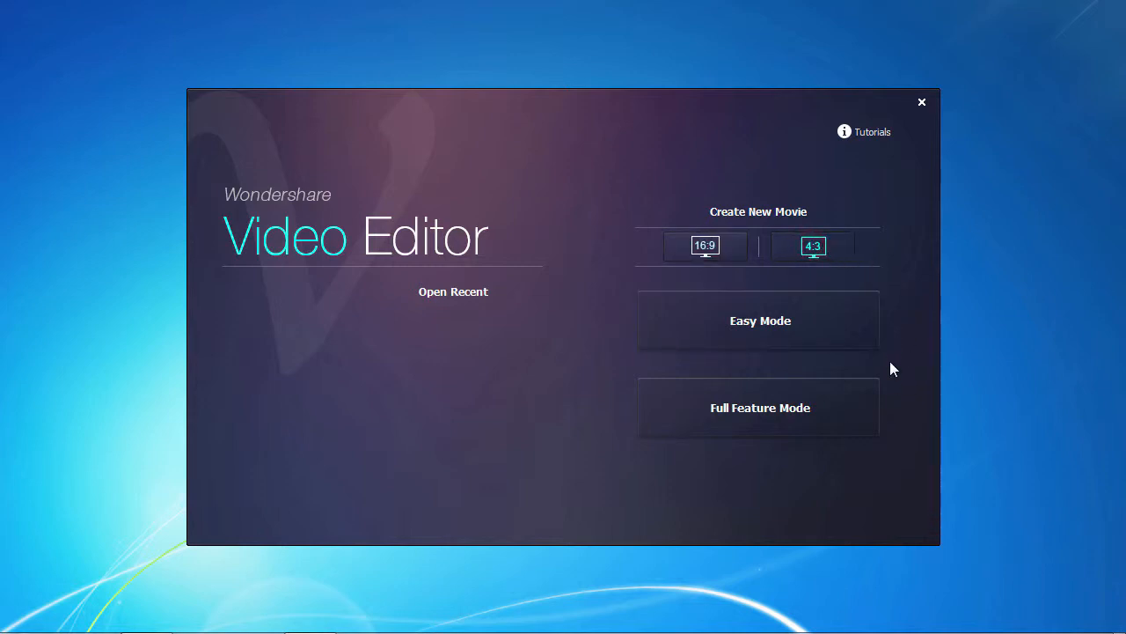
{"action": "left_click", "coordinate": [759, 406]}
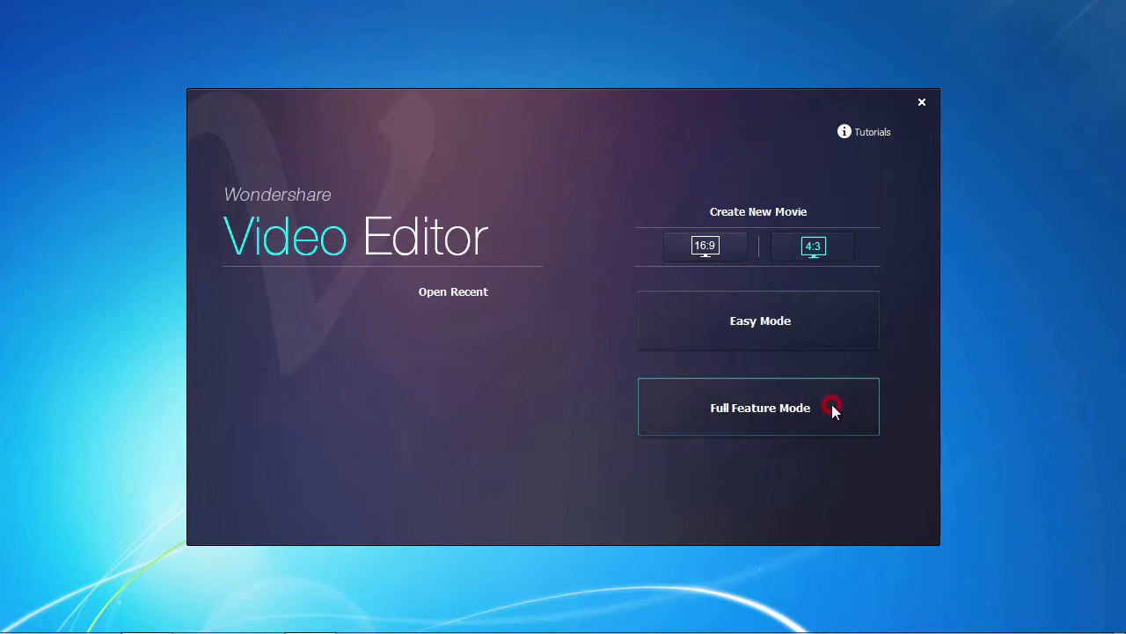
{"action": "left_click", "coordinate": [759, 407]}
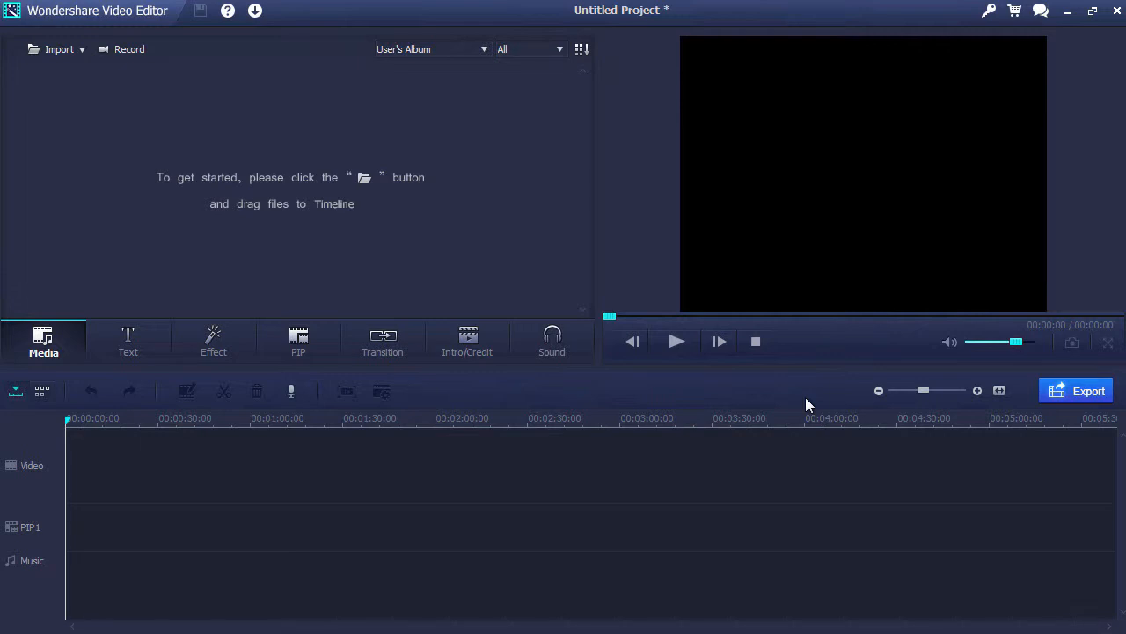
{"action": "mouse_move", "coordinate": [130, 157]}
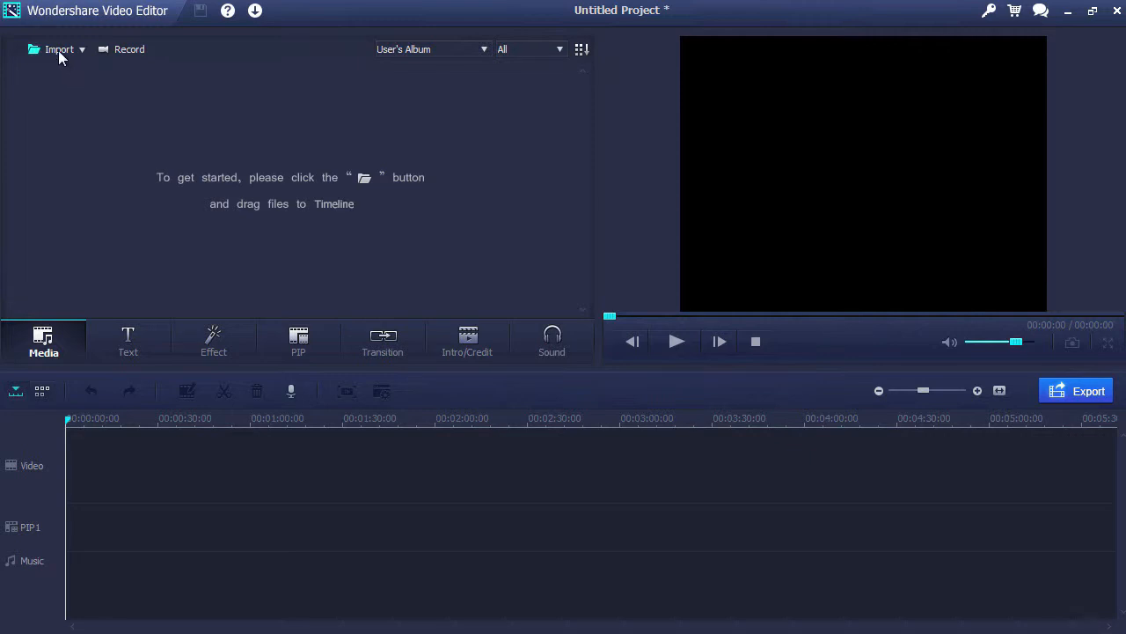
{"action": "mouse_move", "coordinate": [130, 50]}
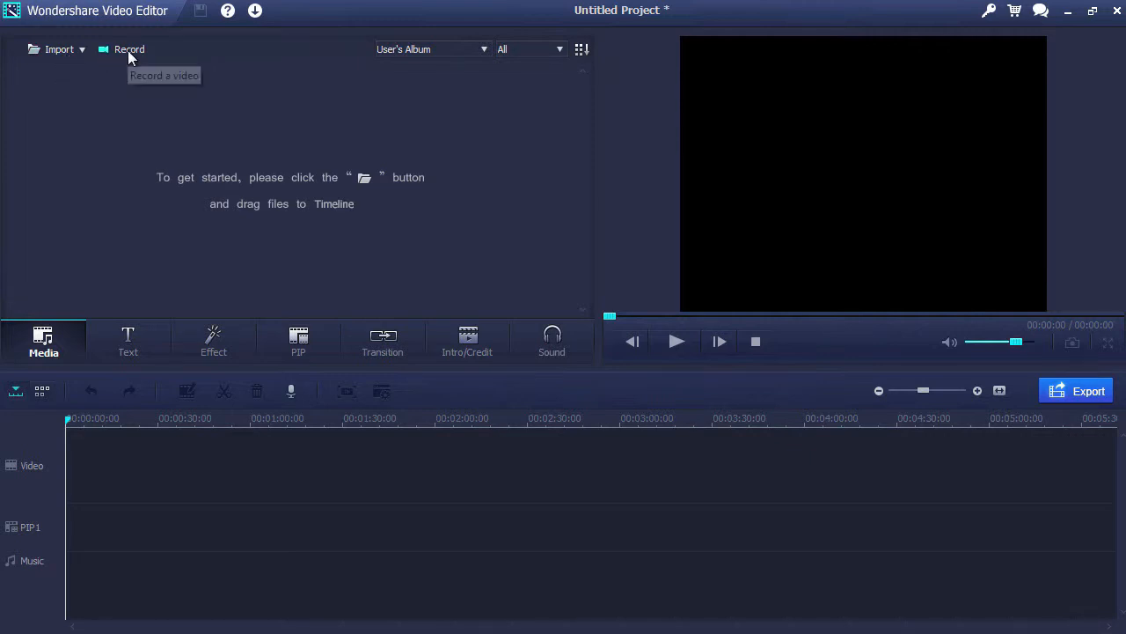
Import the eagle and cat-with-bird video files and pause the clip preview
{"action": "left_click", "coordinate": [60, 49]}
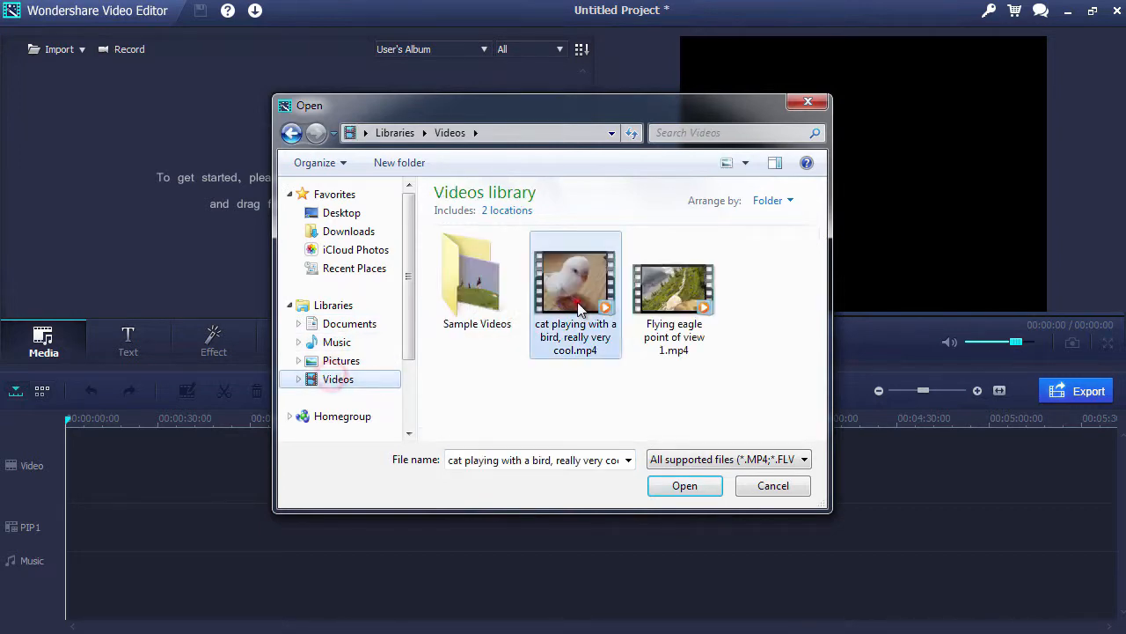
{"action": "left_click", "coordinate": [684, 486]}
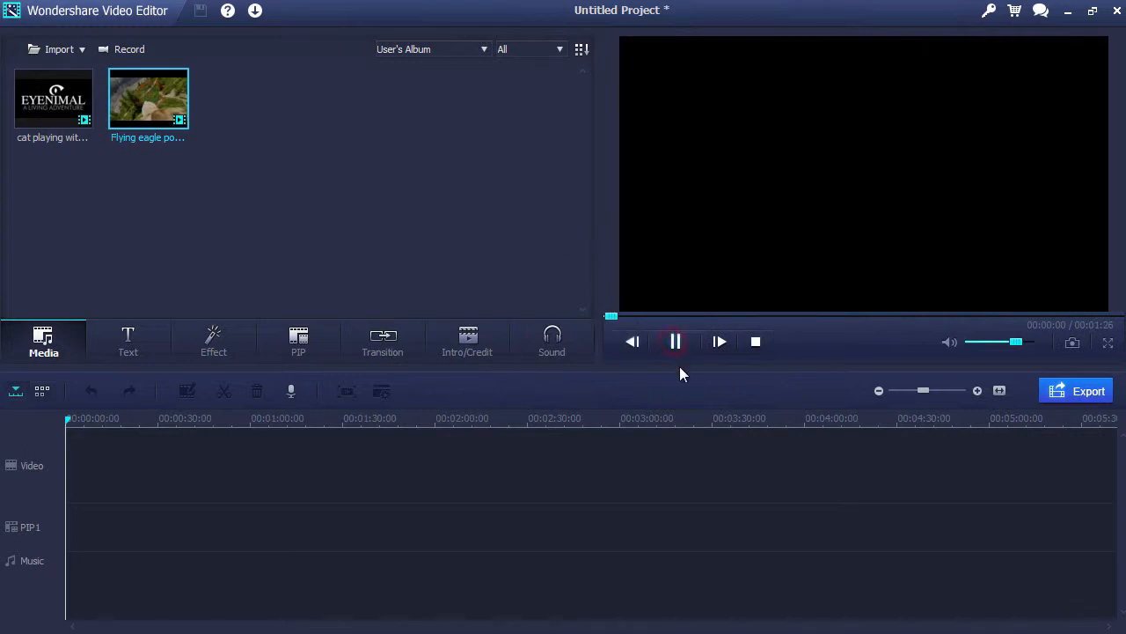
{"action": "left_click", "coordinate": [675, 341]}
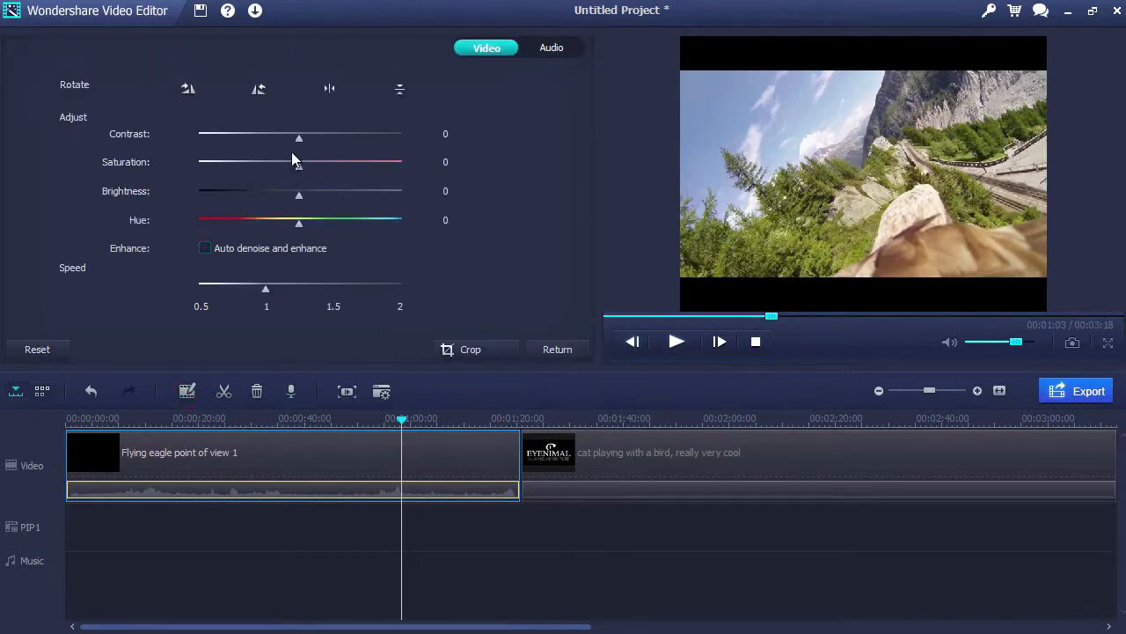
Adjust the eagle clip's contrast, brightness and hue slightly
{"action": "left_click_drag", "start_coordinate": [299, 137], "coordinate": [278, 137]}
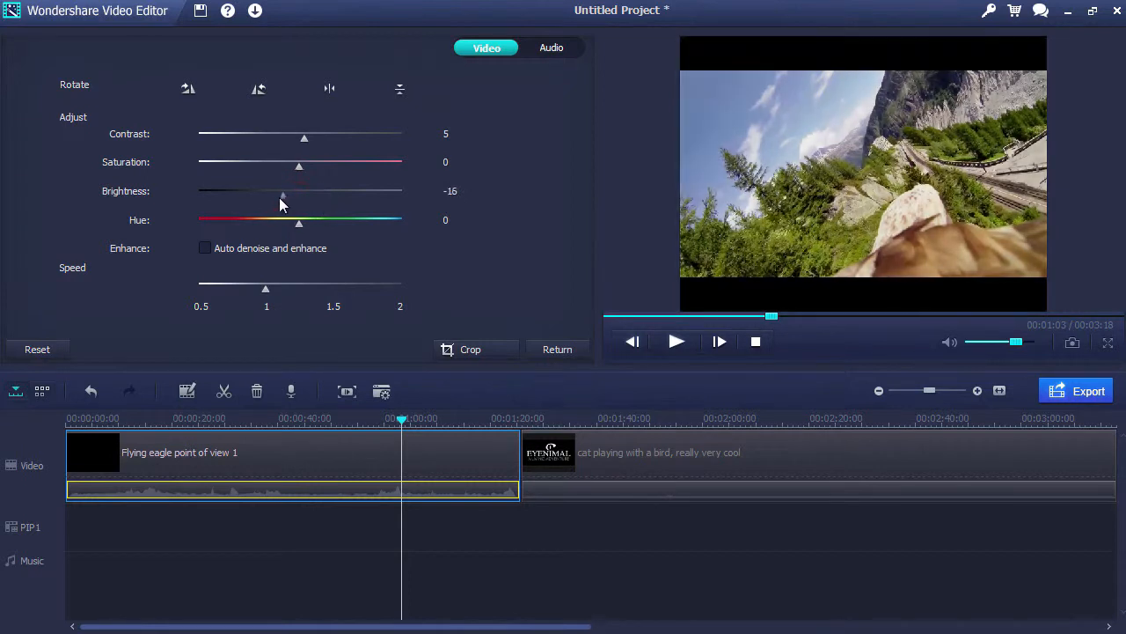
{"action": "left_click_drag", "start_coordinate": [299, 219], "coordinate": [324, 218]}
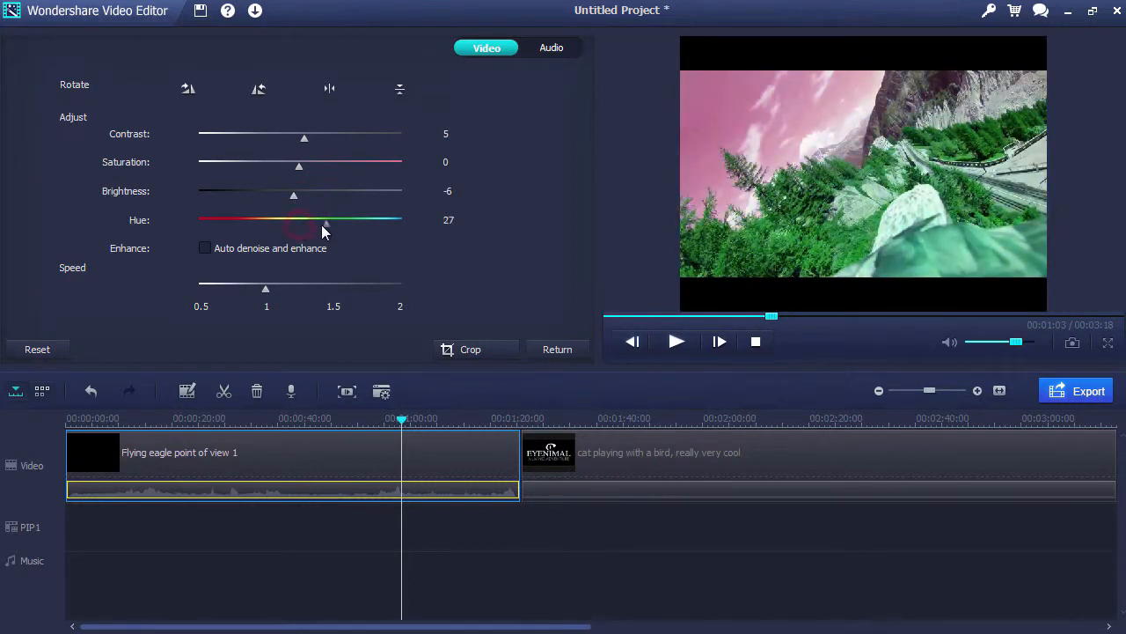
{"action": "left_click_drag", "start_coordinate": [326, 222], "coordinate": [267, 221]}
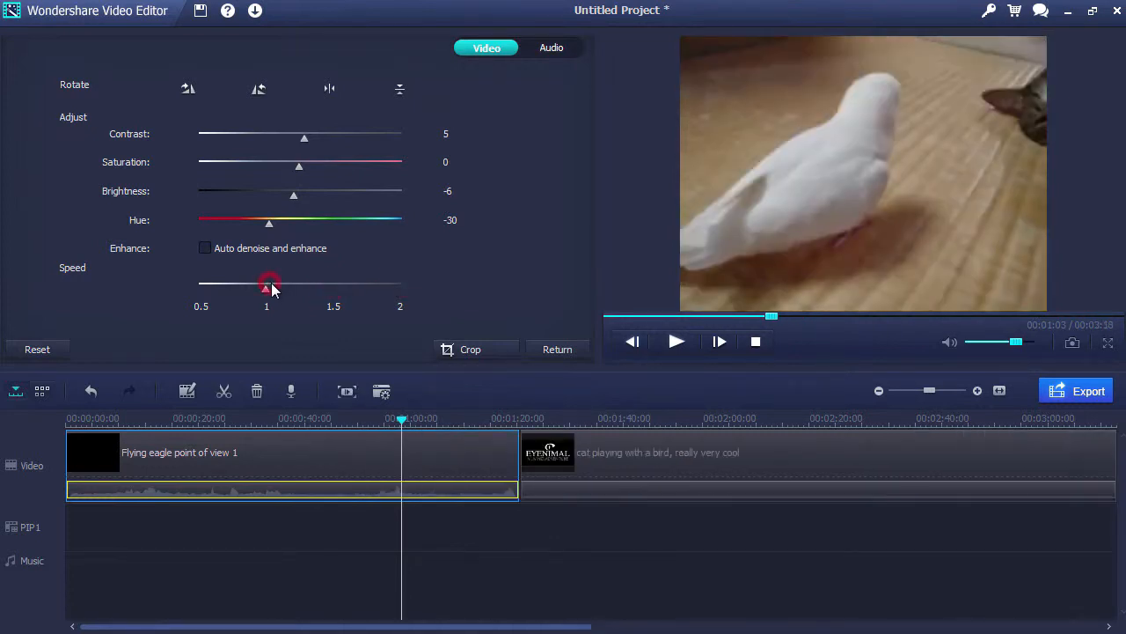
Rotate the eagle clip anticlockwise in three quarter turns
{"action": "left_click", "coordinate": [257, 88]}
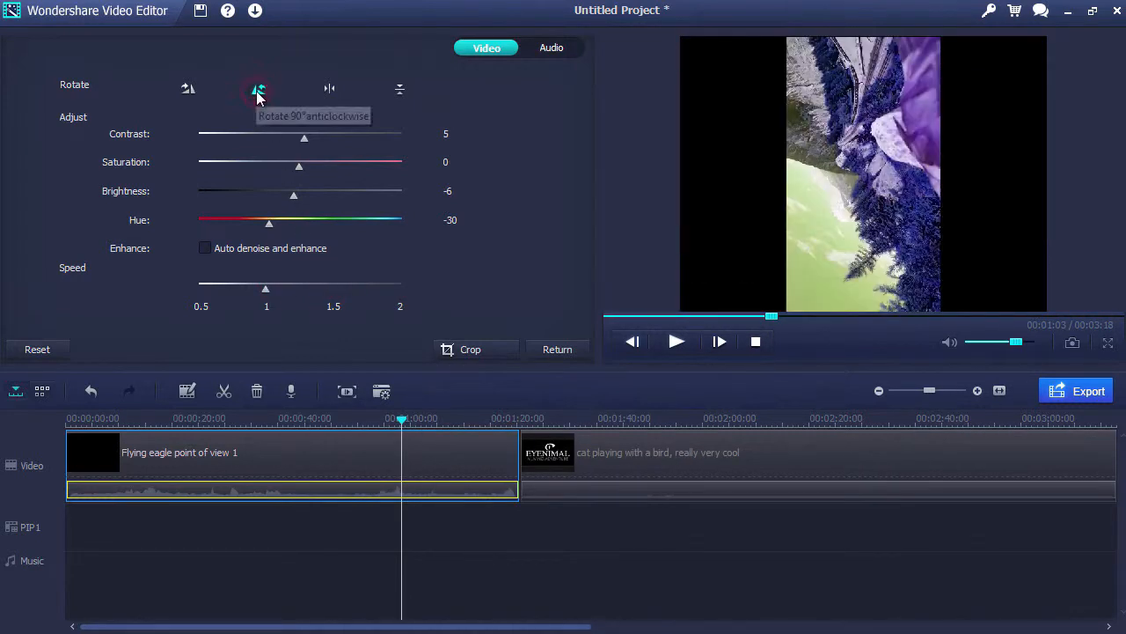
{"action": "left_click", "coordinate": [257, 88]}
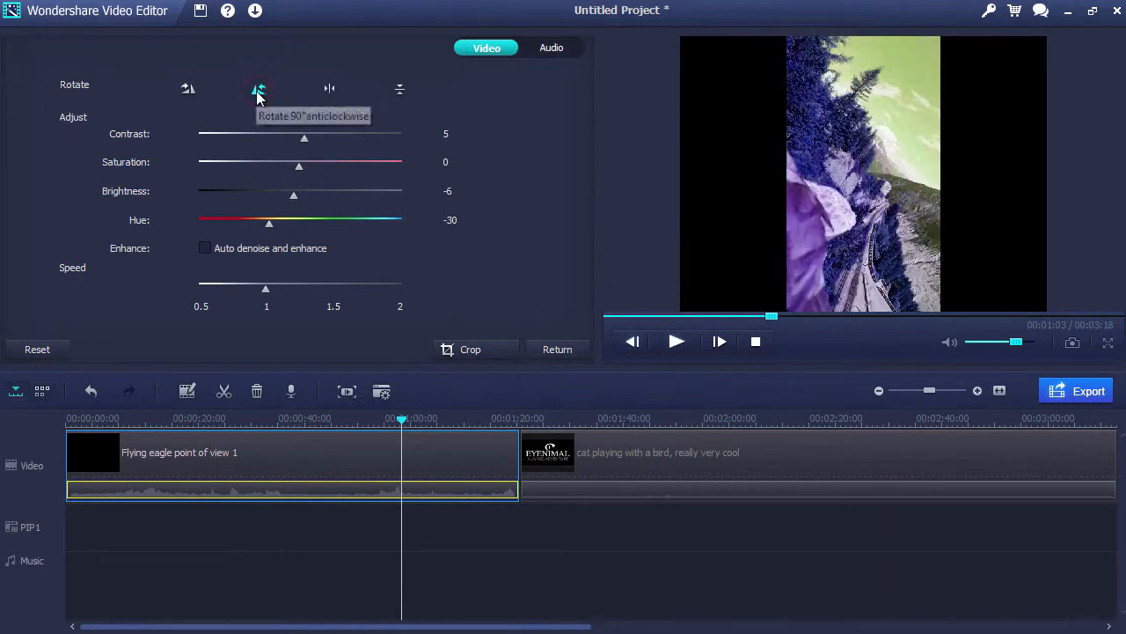
{"action": "left_click", "coordinate": [556, 349]}
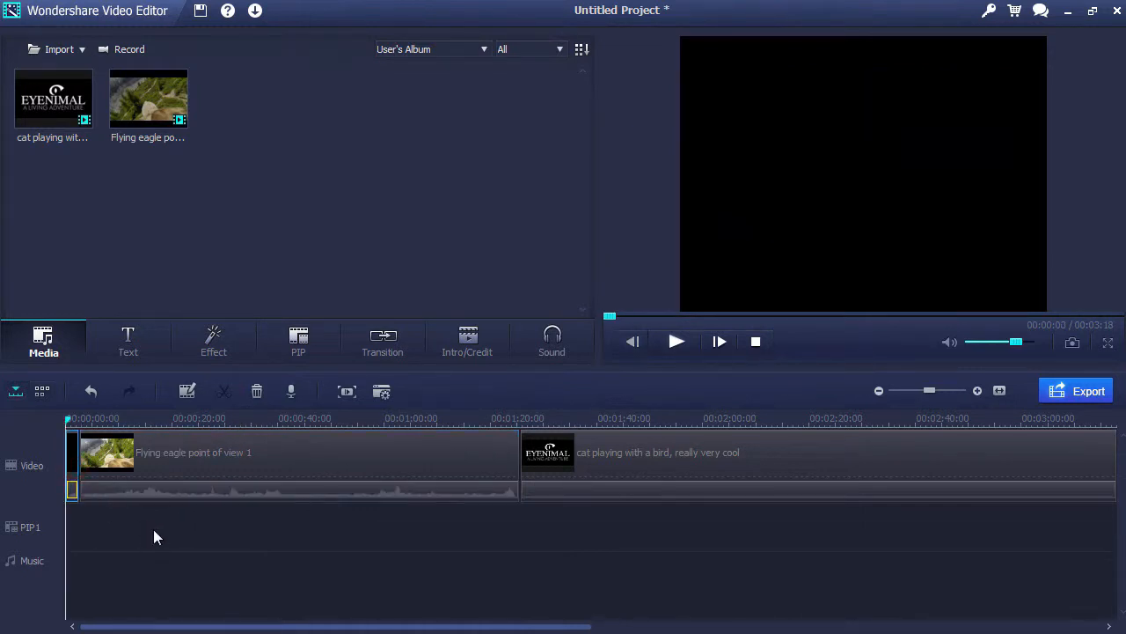
Split the eagle clip near 1:00 and move the playhead to about 0:47
{"action": "left_click", "coordinate": [384, 419]}
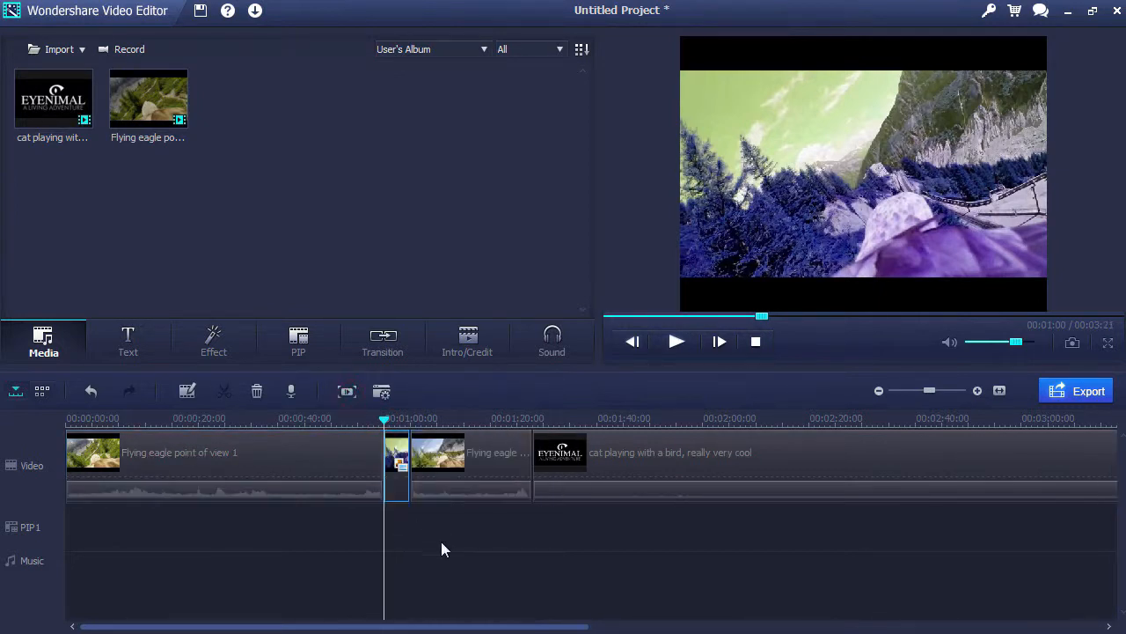
{"action": "left_click", "coordinate": [676, 342]}
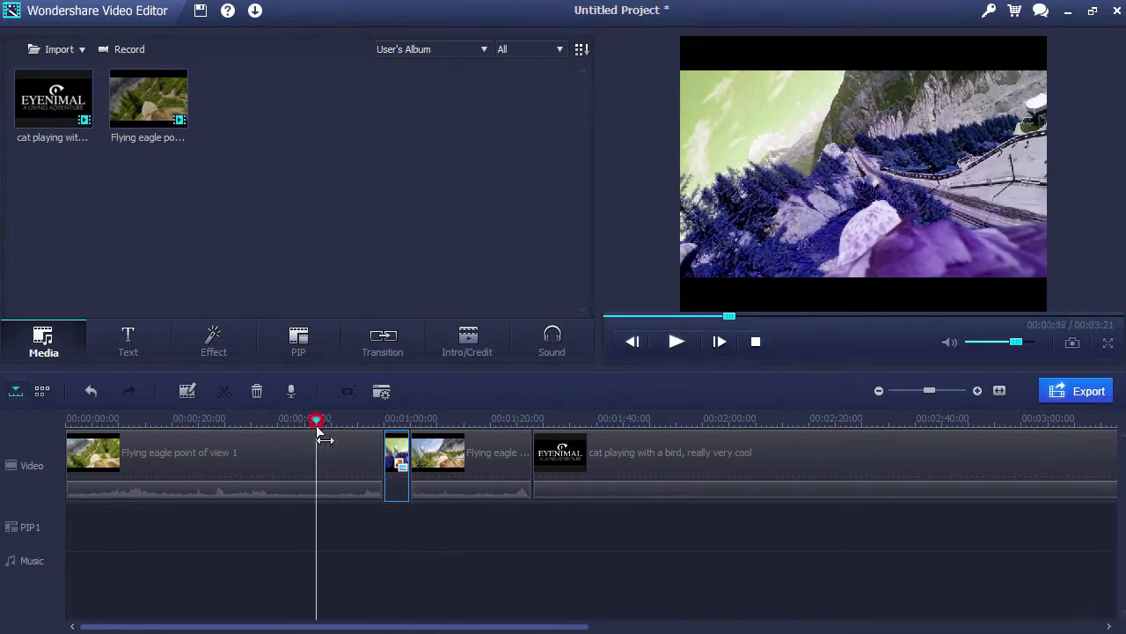
{"action": "left_click", "coordinate": [220, 454]}
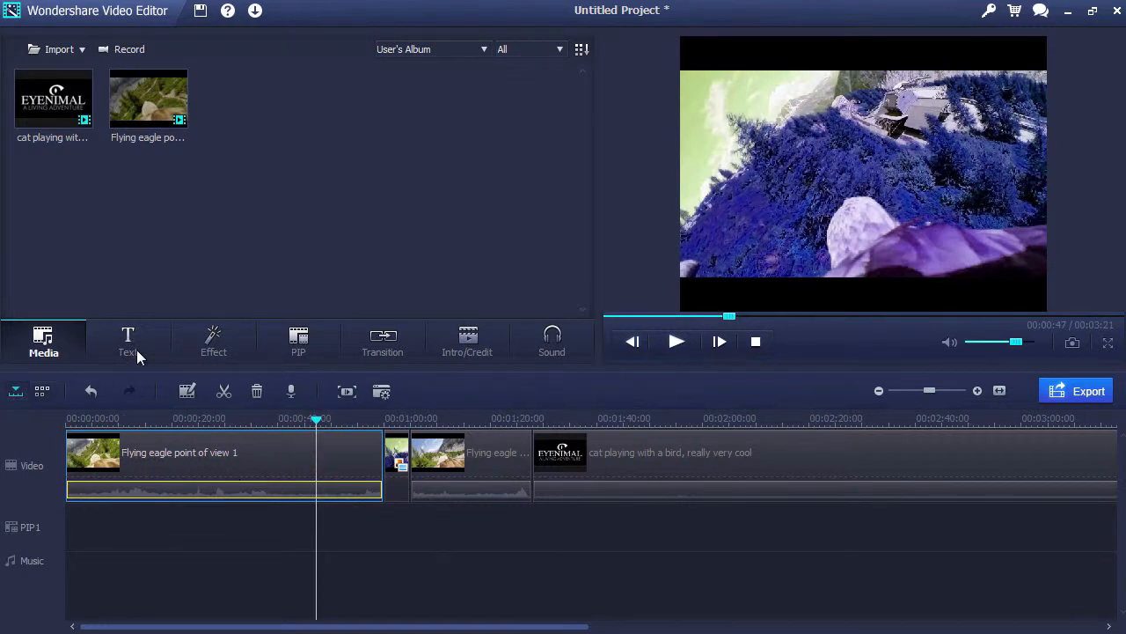
Add a News title reading FLYING BIRD CAM on the text track at 0:47
{"action": "left_click", "coordinate": [127, 342]}
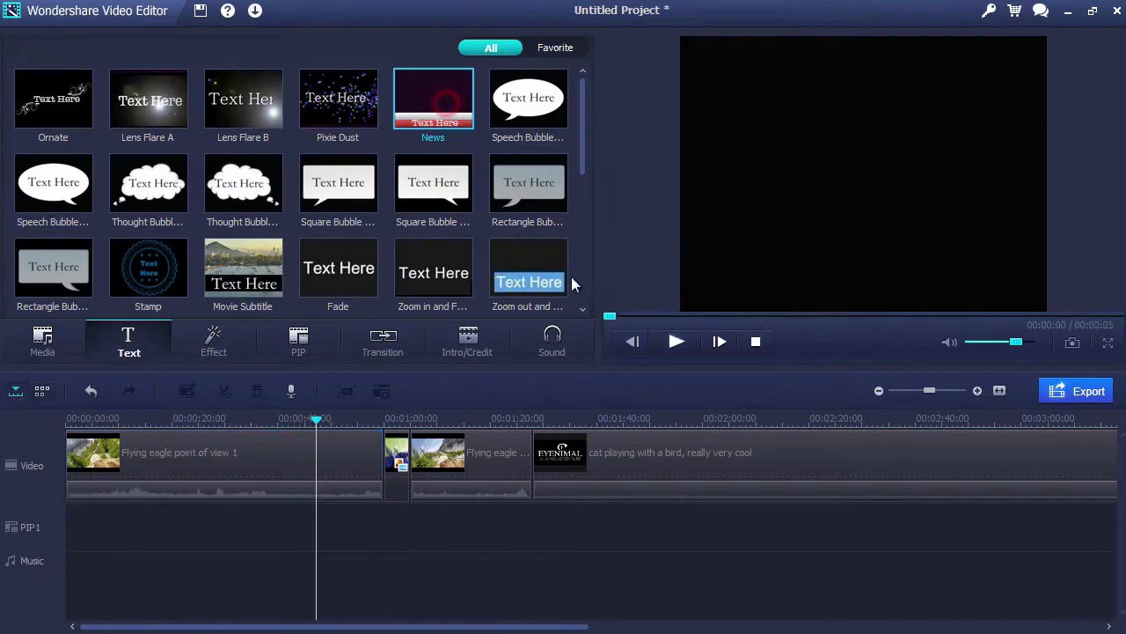
{"action": "left_click", "coordinate": [676, 341]}
{"action": "type", "text": "F"}
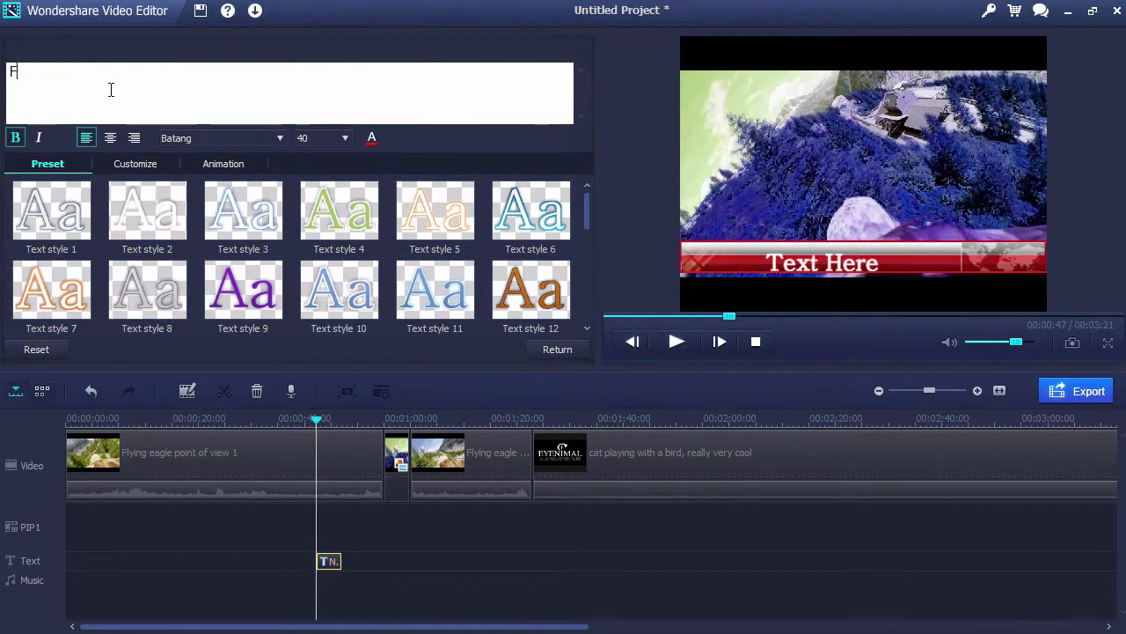
{"action": "type", "text": "LYING BIRD CAM"}
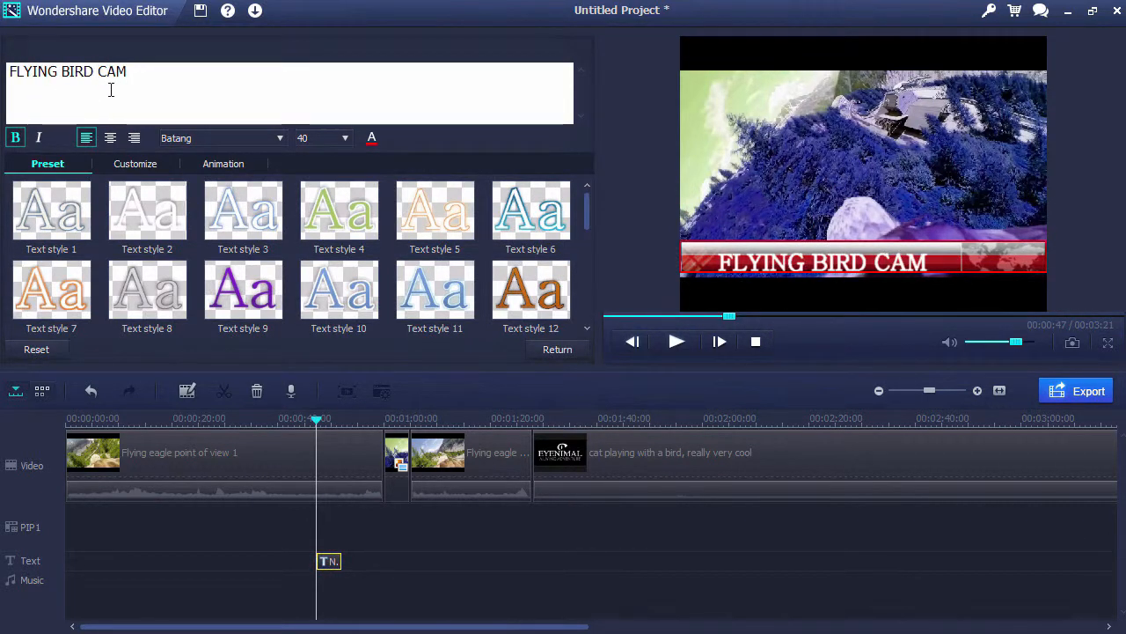
{"action": "left_click", "coordinate": [128, 342]}
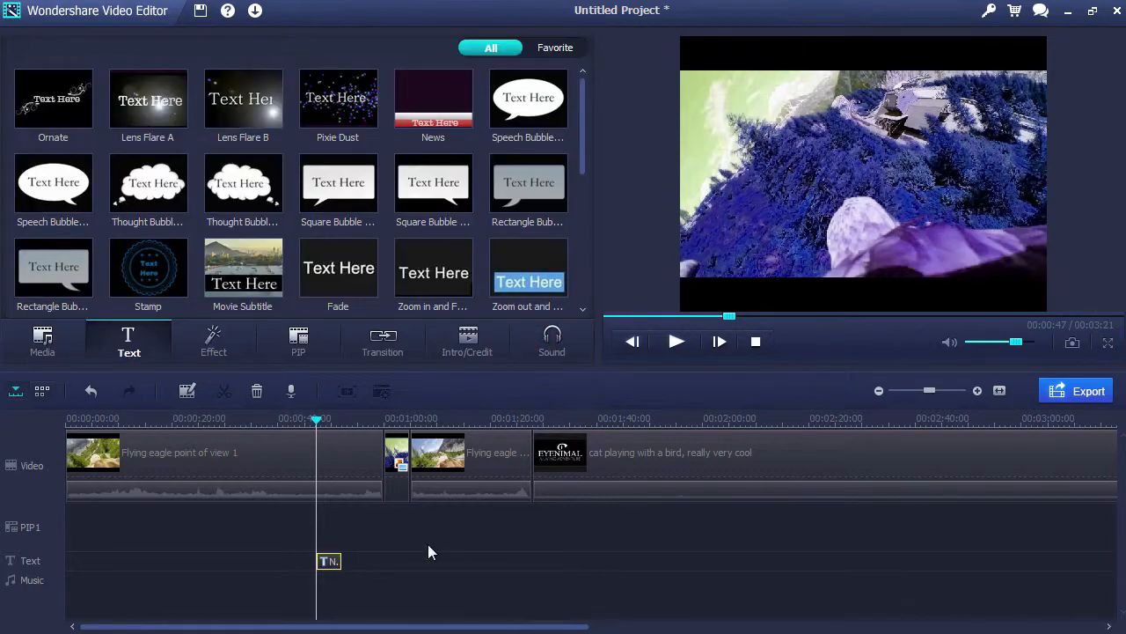
{"action": "left_click", "coordinate": [676, 342]}
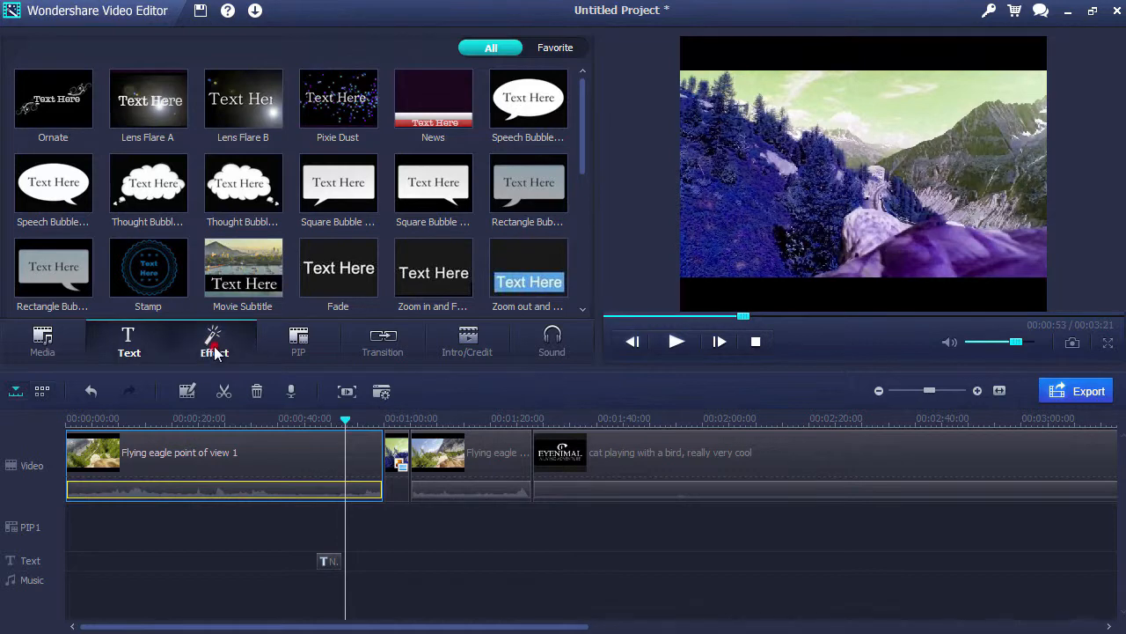
Add the Particle 1 effect to the effect track and select the first eagle clip
{"action": "left_click", "coordinate": [215, 342]}
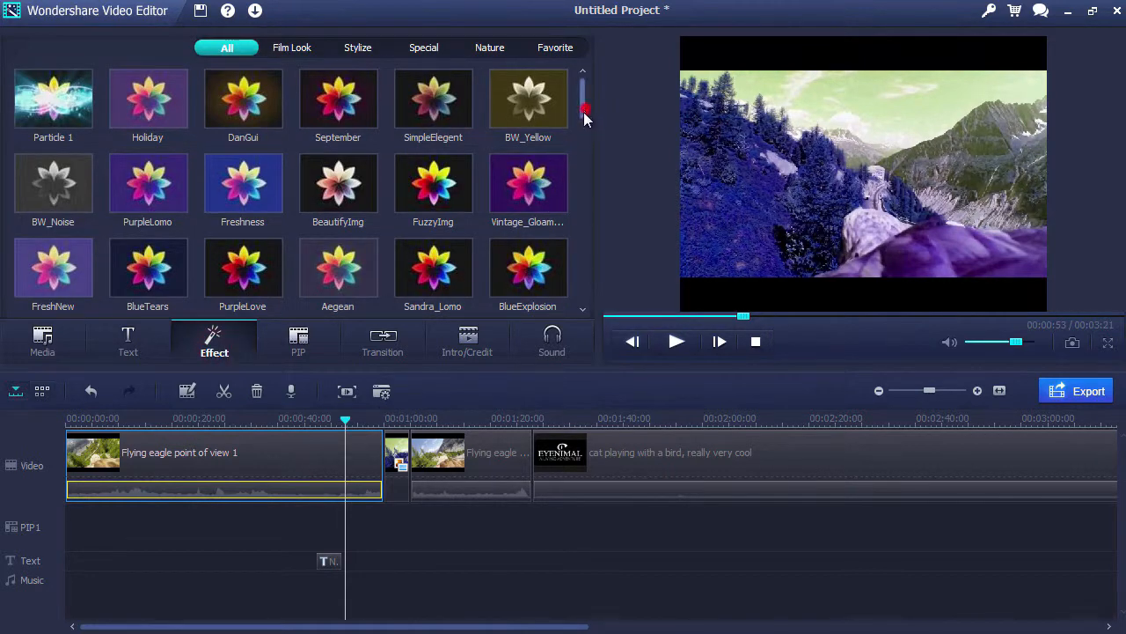
{"action": "scroll", "scroll_direction": "down", "scroll_amount": 3}
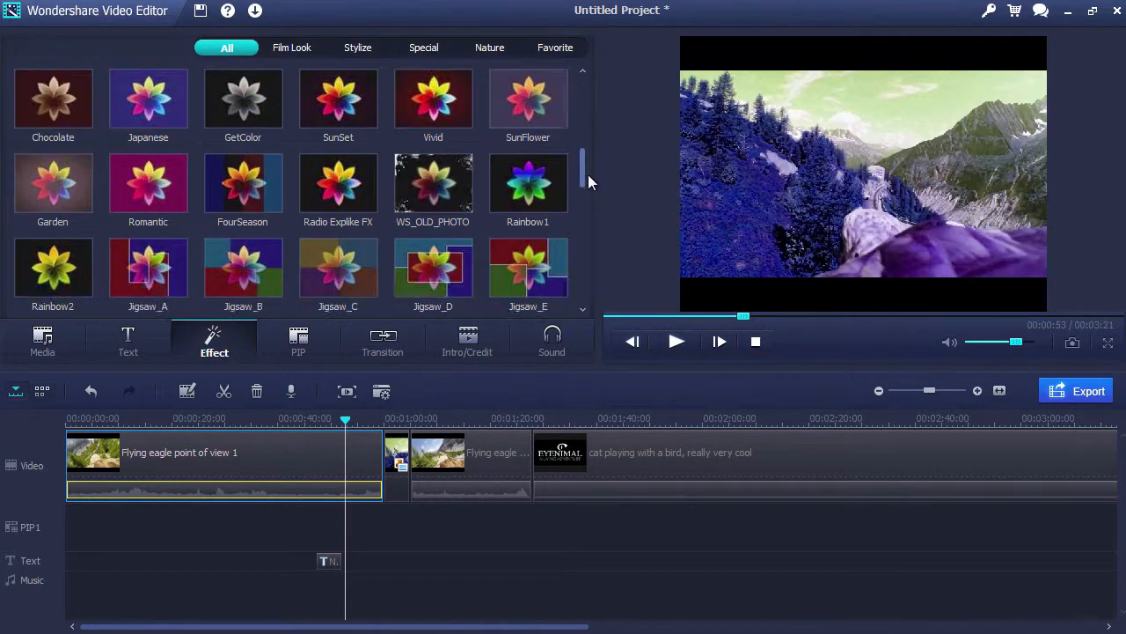
{"action": "scroll", "scroll_direction": "down", "scroll_amount": 3}
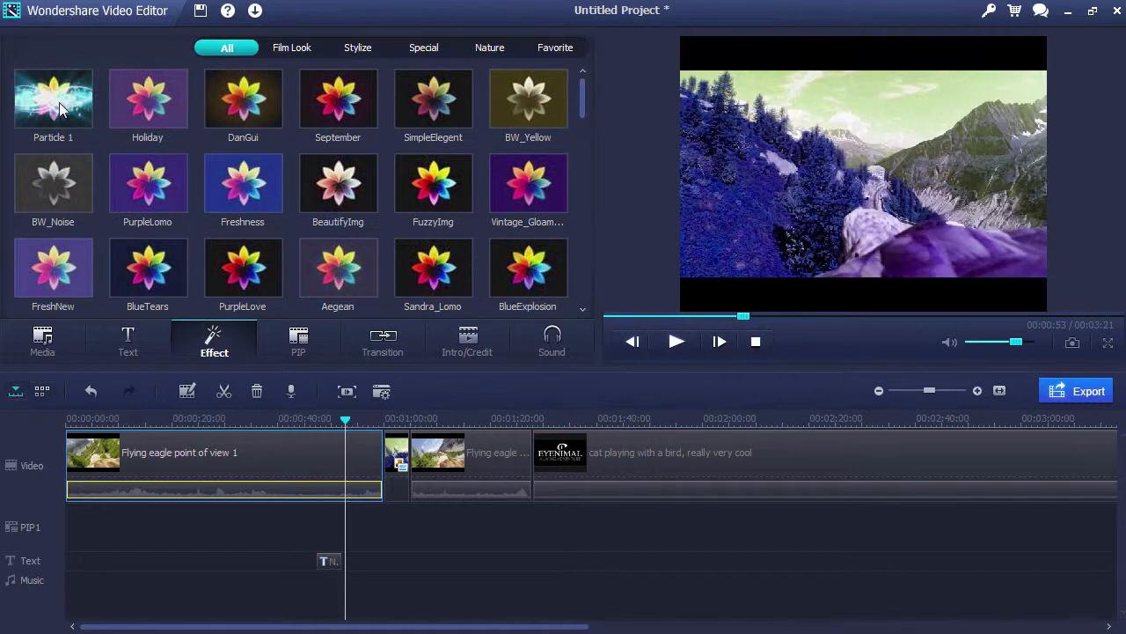
{"action": "double_click", "coordinate": [53, 99]}
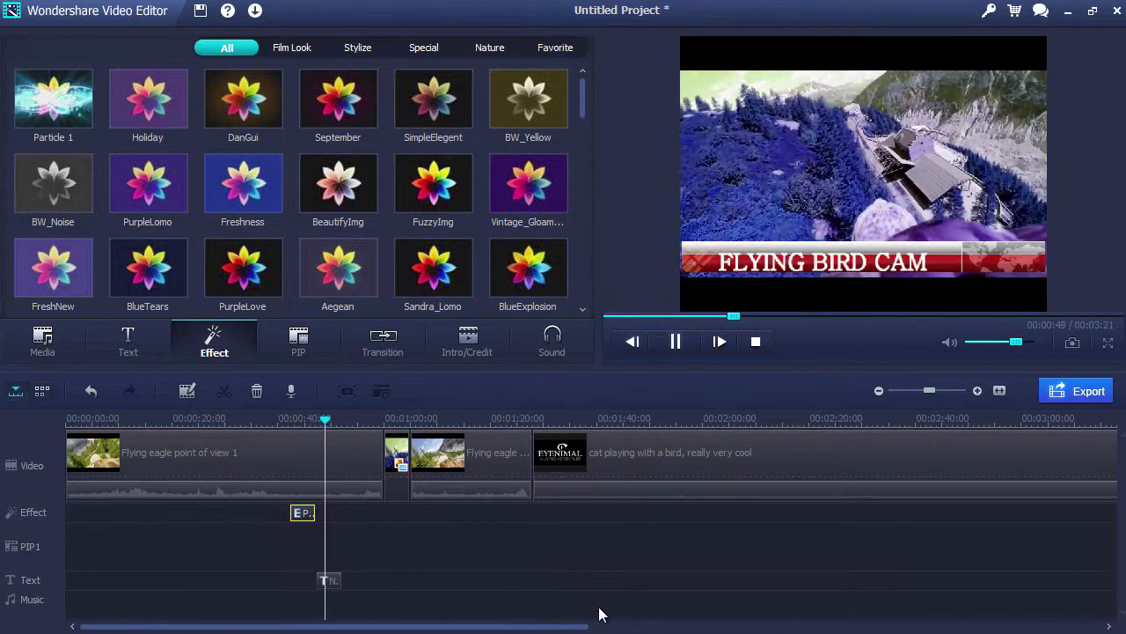
{"action": "left_click", "coordinate": [253, 461]}
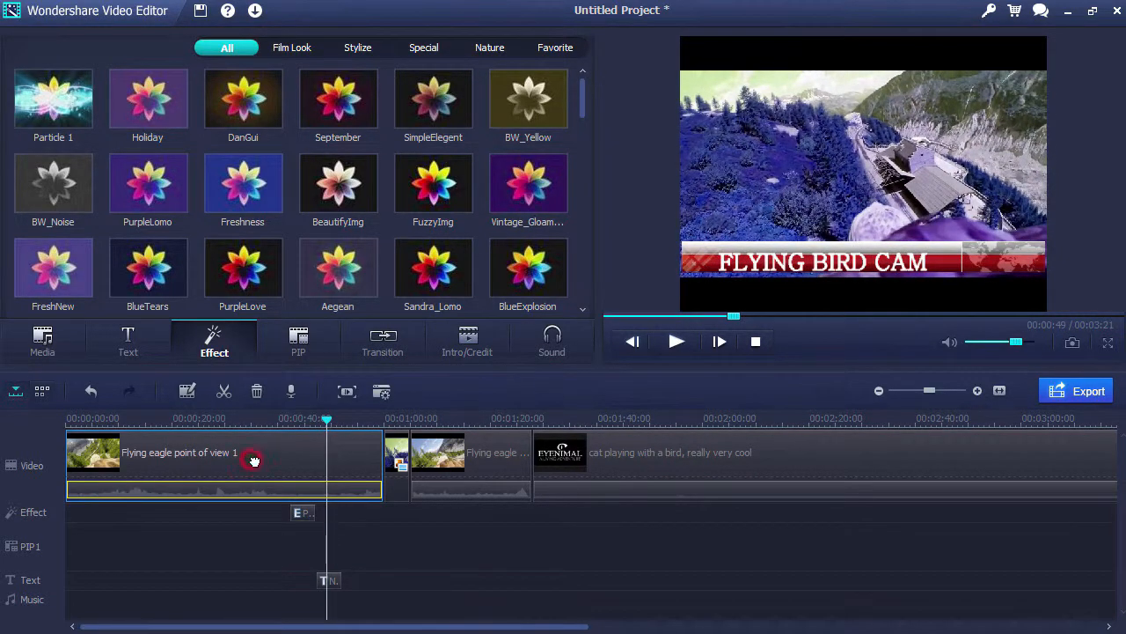
{"action": "left_click", "coordinate": [384, 342]}
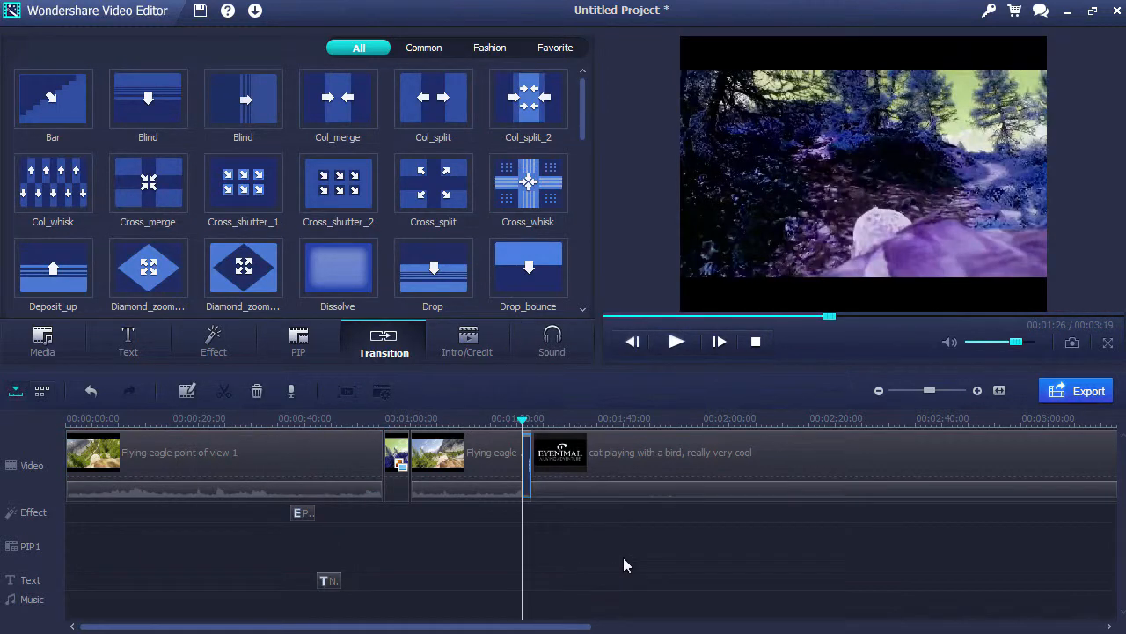
Drop a transition between the second eagle piece and the cat clip
{"action": "left_click", "coordinate": [676, 341]}
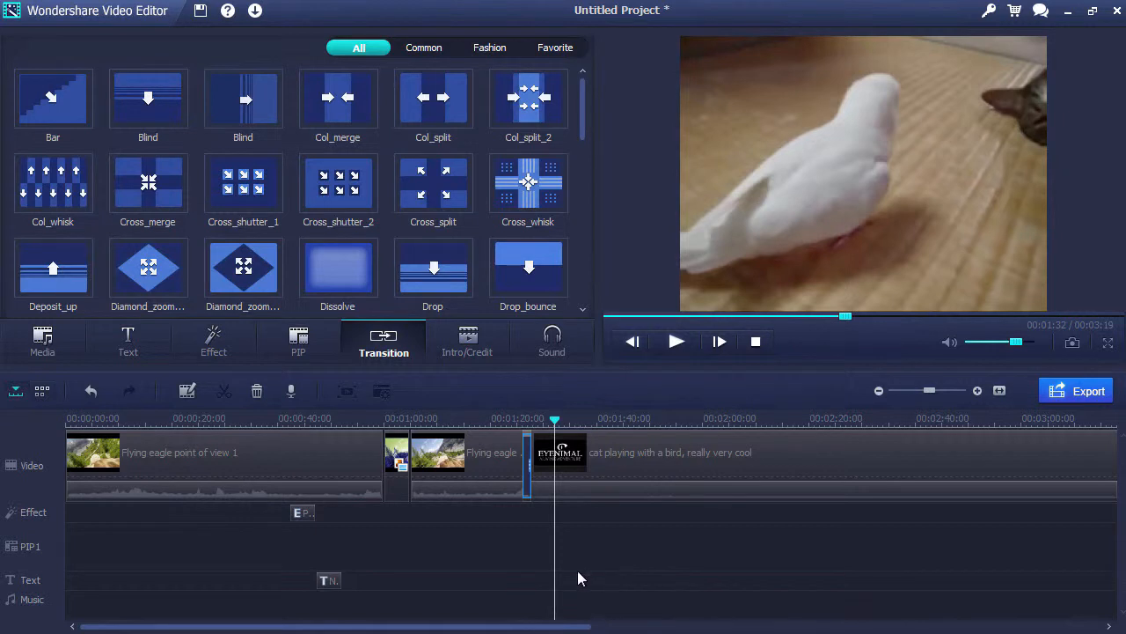
{"action": "mouse_move", "coordinate": [468, 341]}
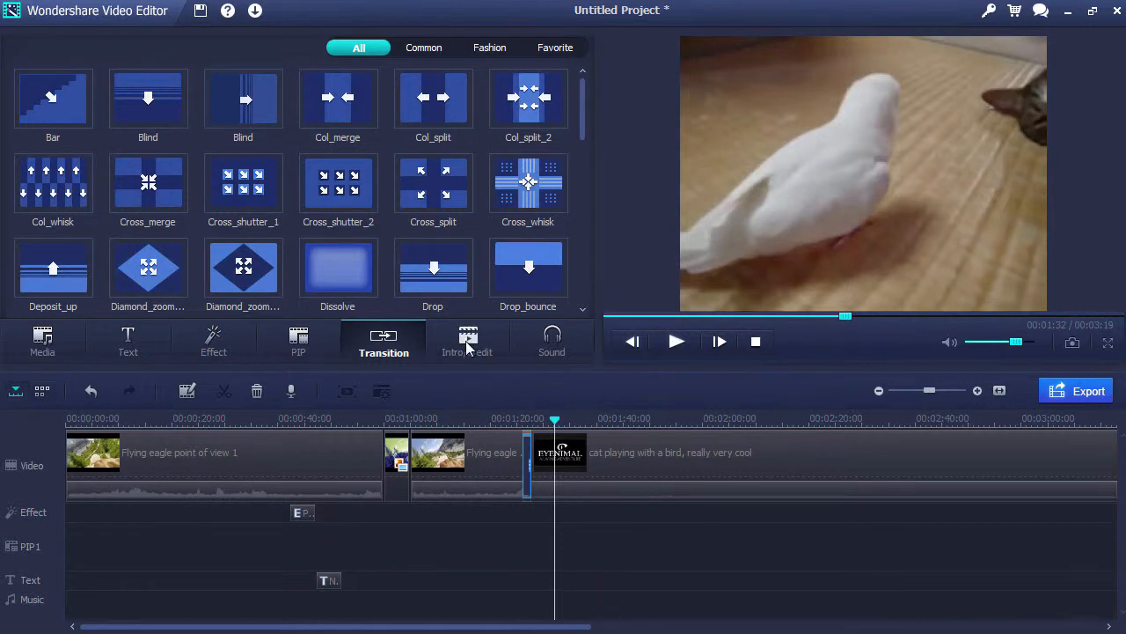
Add the Curtain intro at the start and retitle it THE FLY
{"action": "left_click", "coordinate": [468, 341]}
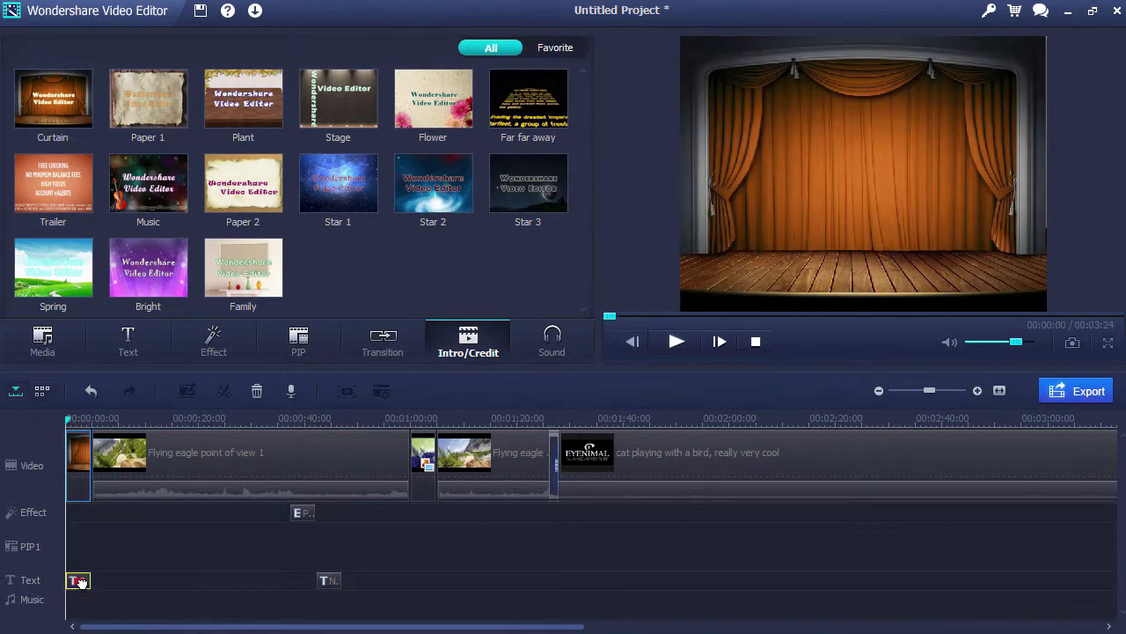
{"action": "double_click", "coordinate": [78, 580]}
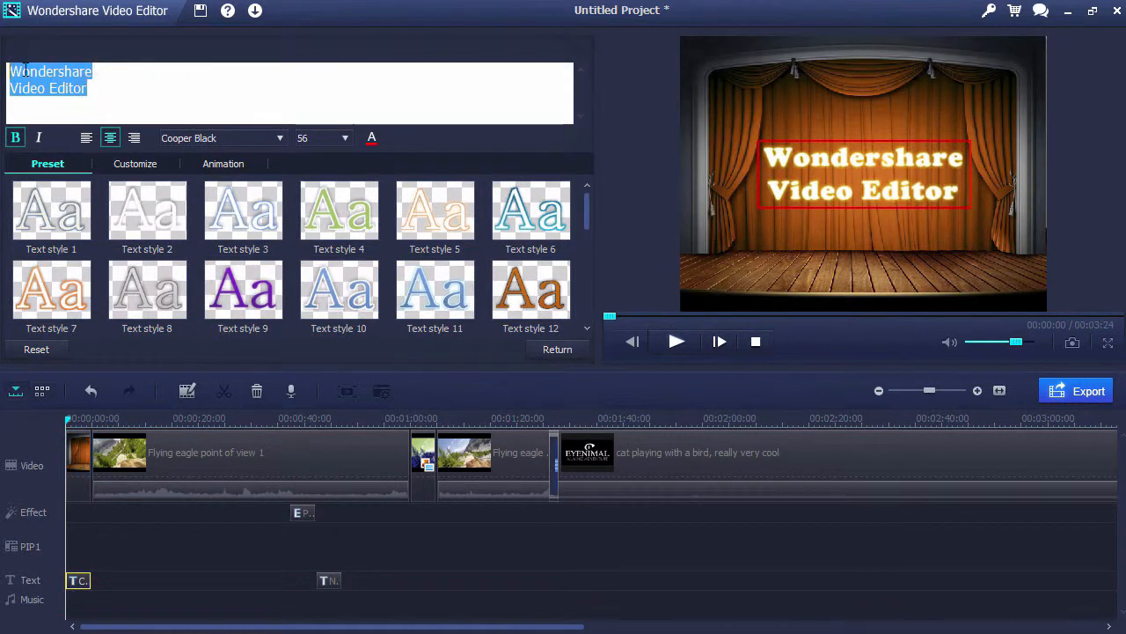
{"action": "type", "text": "THE FLY"}
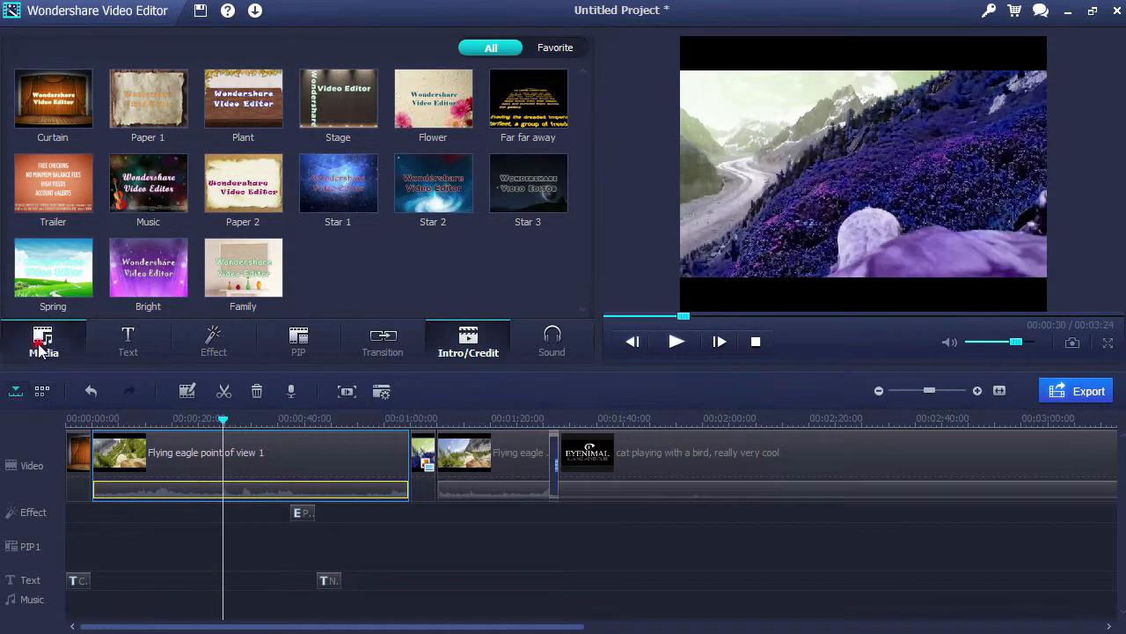
Import the Planet Stranded song from the Music folder onto the music track
{"action": "left_click", "coordinate": [42, 342]}
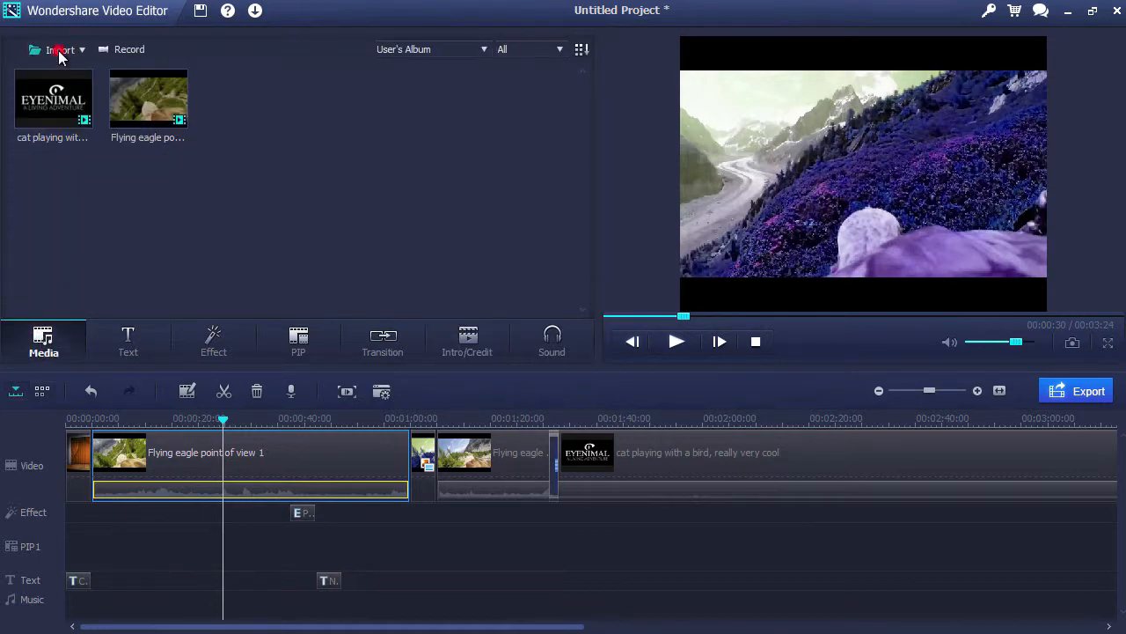
{"action": "left_click", "coordinate": [60, 49]}
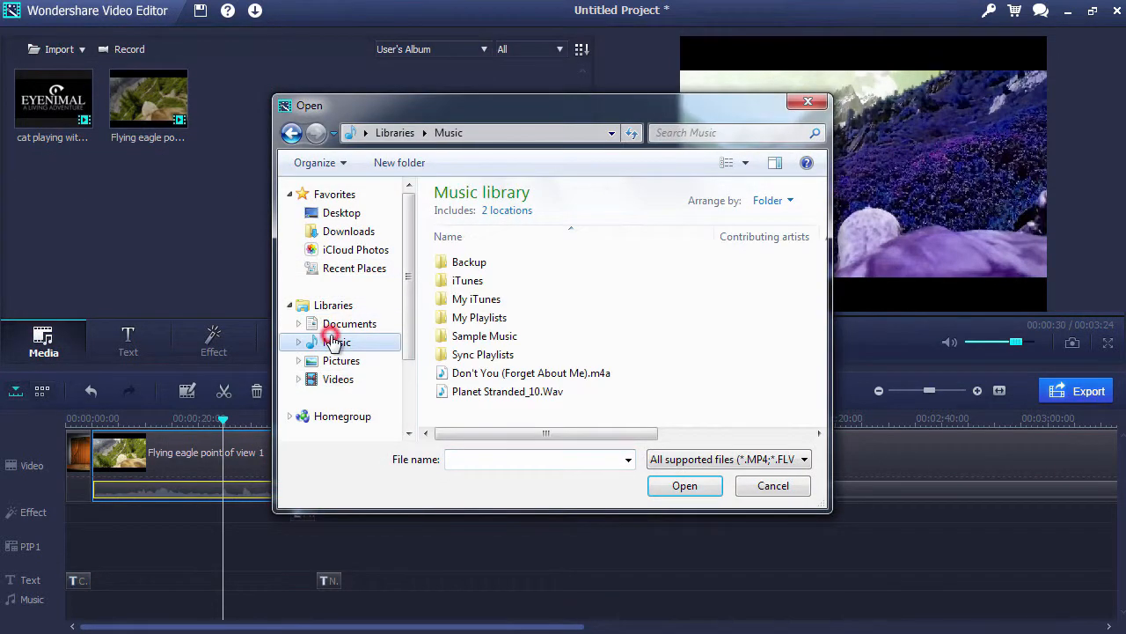
{"action": "left_click", "coordinate": [685, 486]}
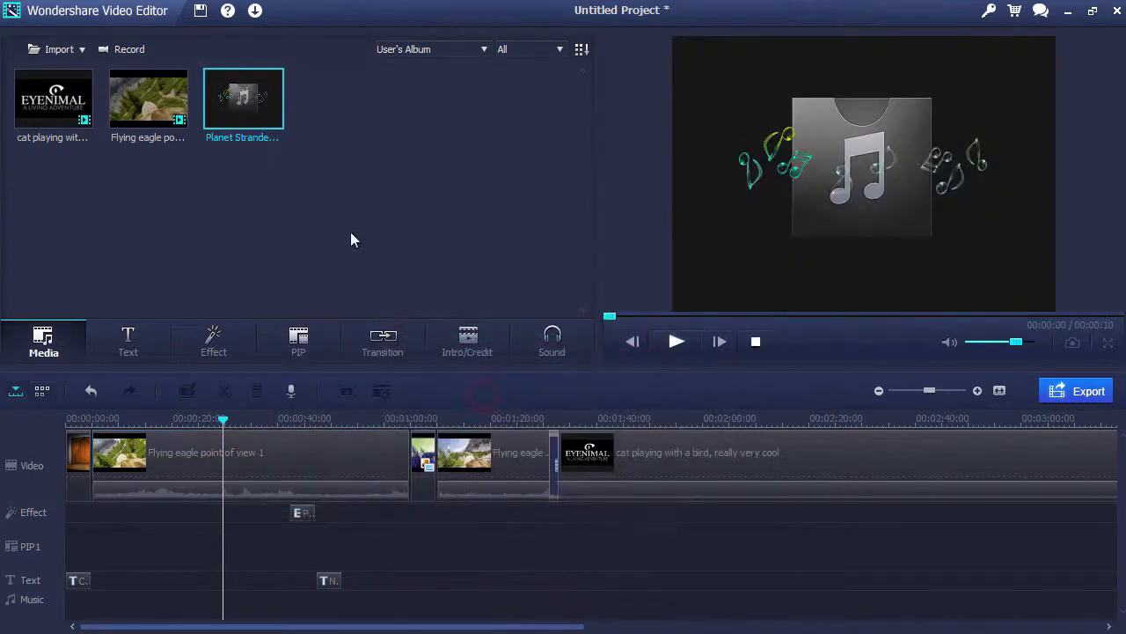
{"action": "left_click", "coordinate": [675, 342]}
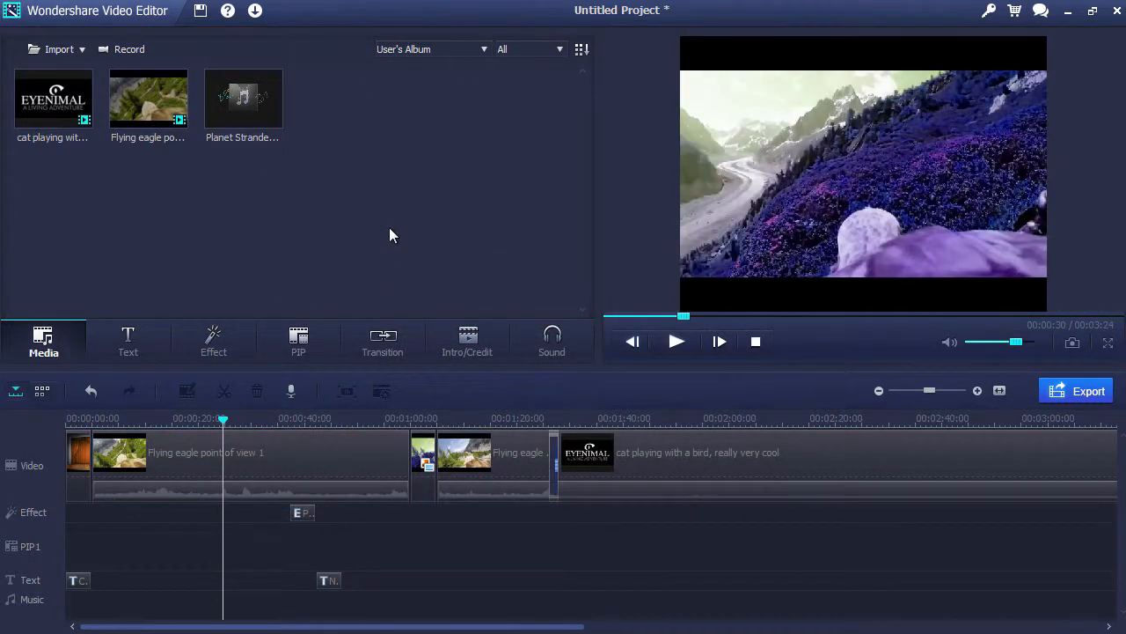
{"action": "left_click", "coordinate": [243, 97]}
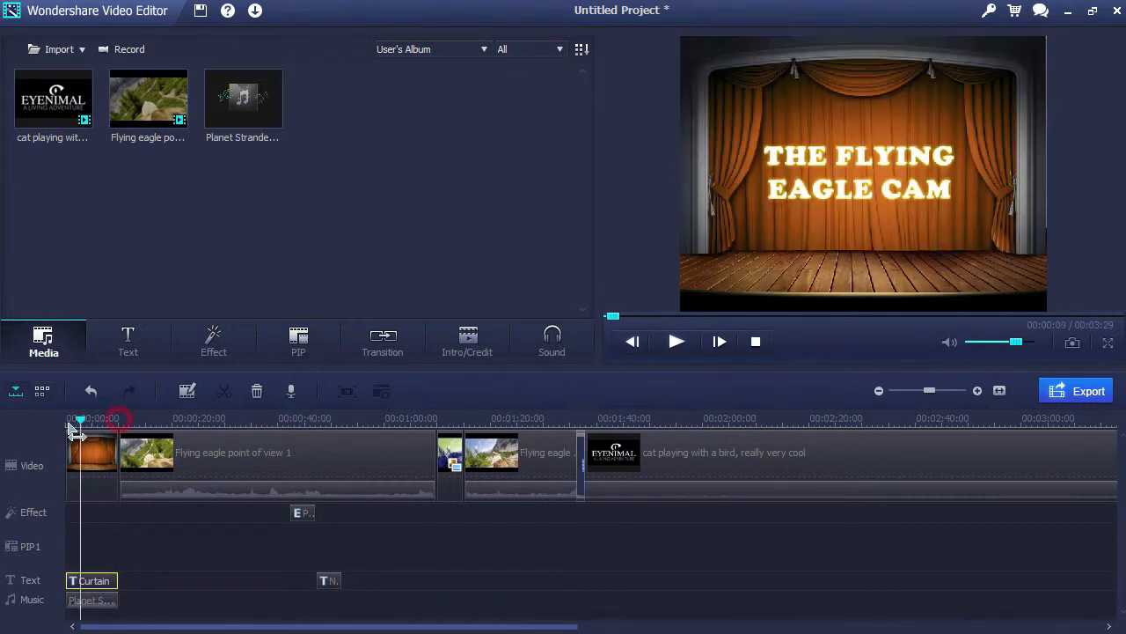
Preview the project from the intro, then pause it
{"action": "left_click", "coordinate": [676, 341]}
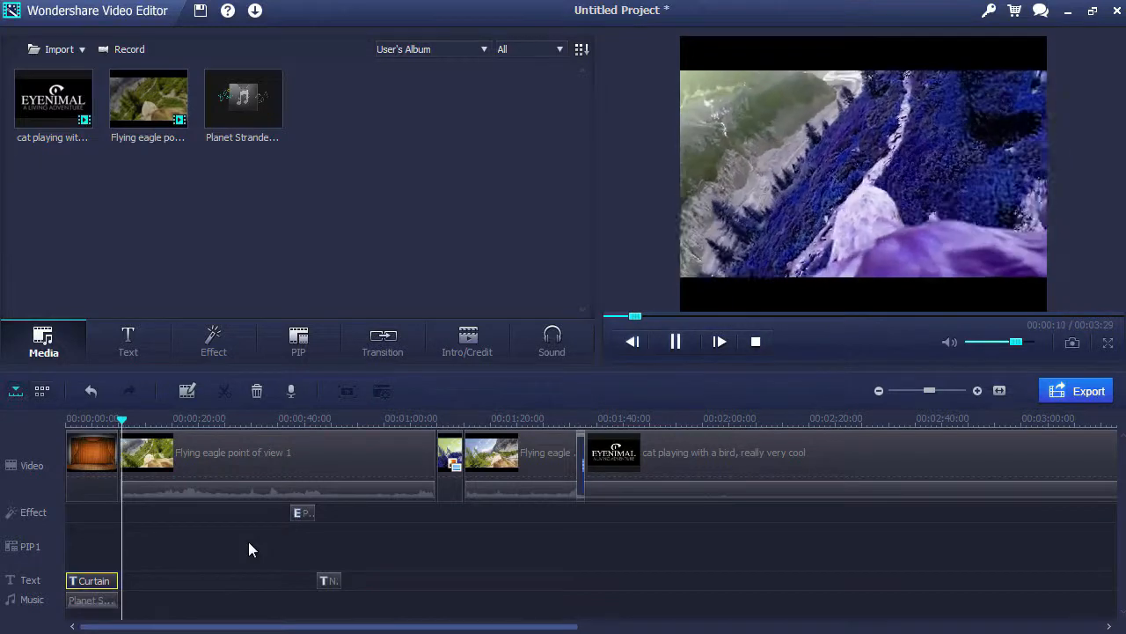
{"action": "left_click", "coordinate": [676, 341]}
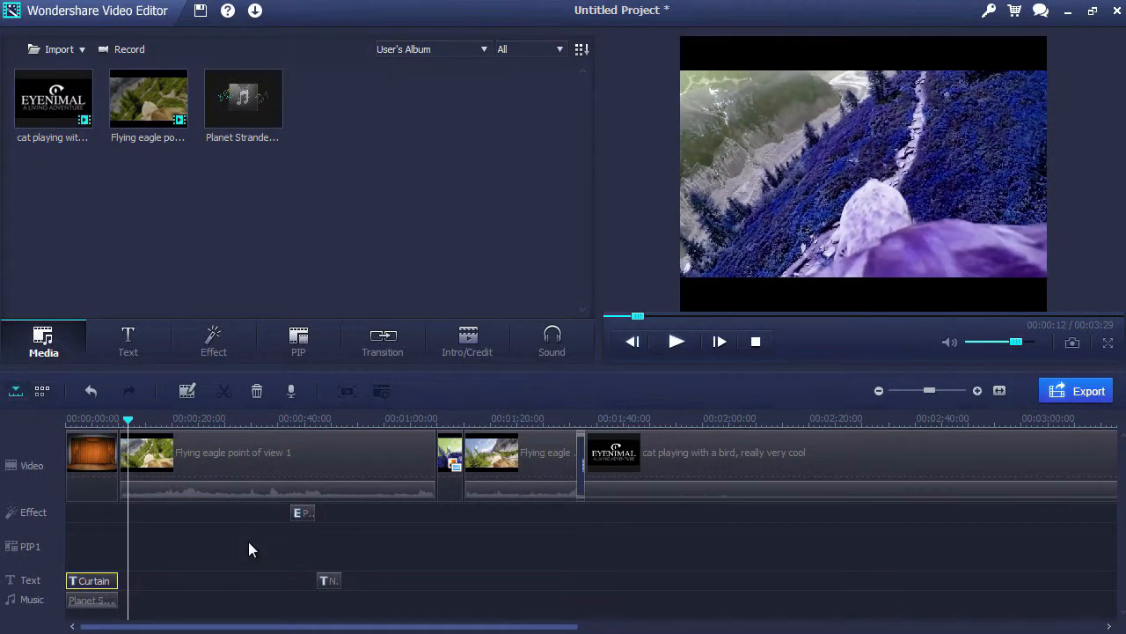
{"action": "mouse_move", "coordinate": [552, 343]}
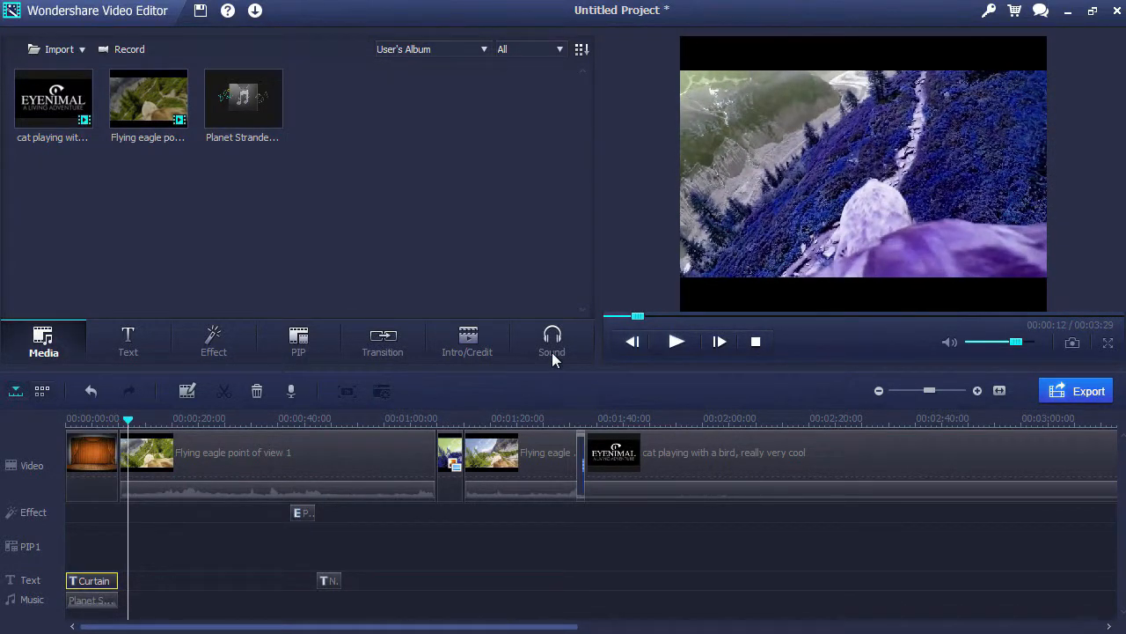
Place a Sound-library effect on the sound track near 00:00:20 and preview it briefly
{"action": "left_click", "coordinate": [552, 341]}
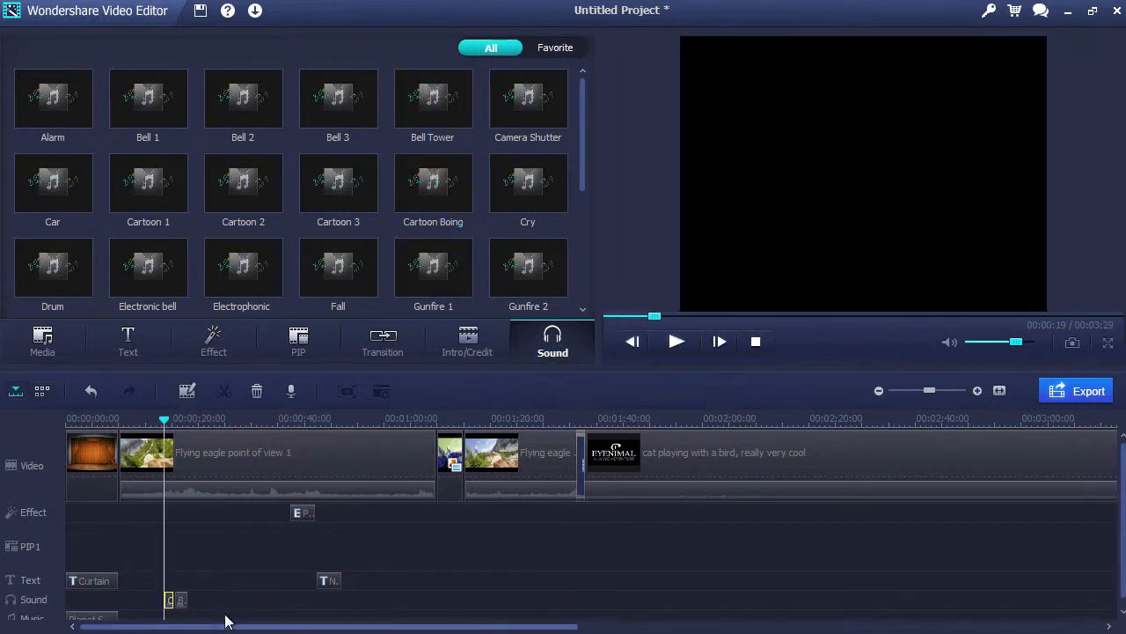
{"action": "left_click", "coordinate": [676, 341]}
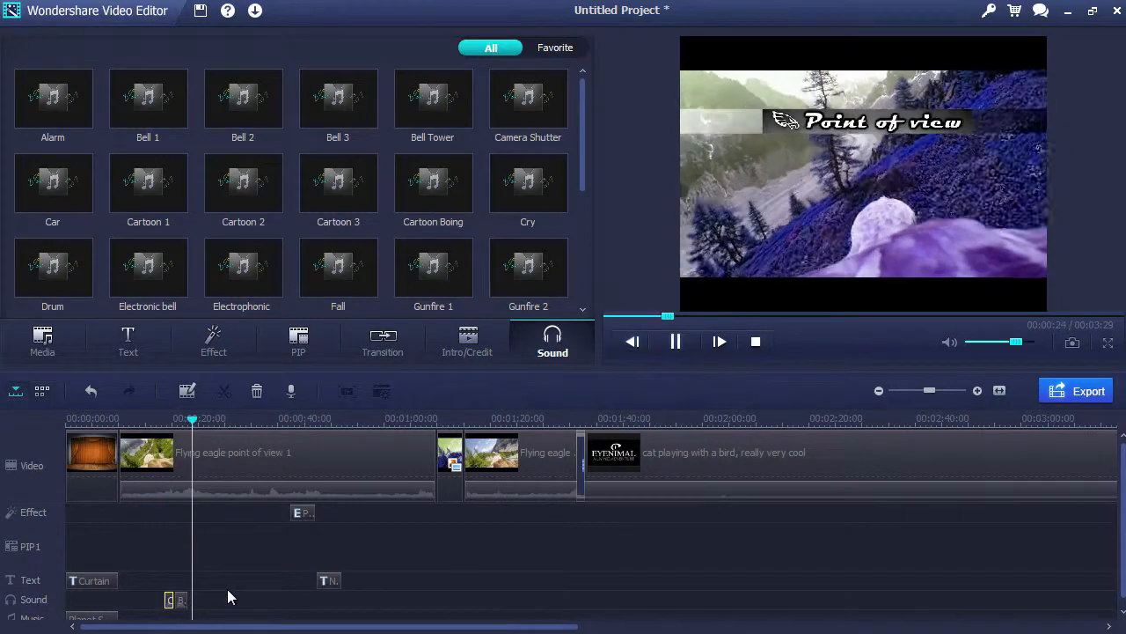
{"action": "left_click", "coordinate": [676, 342]}
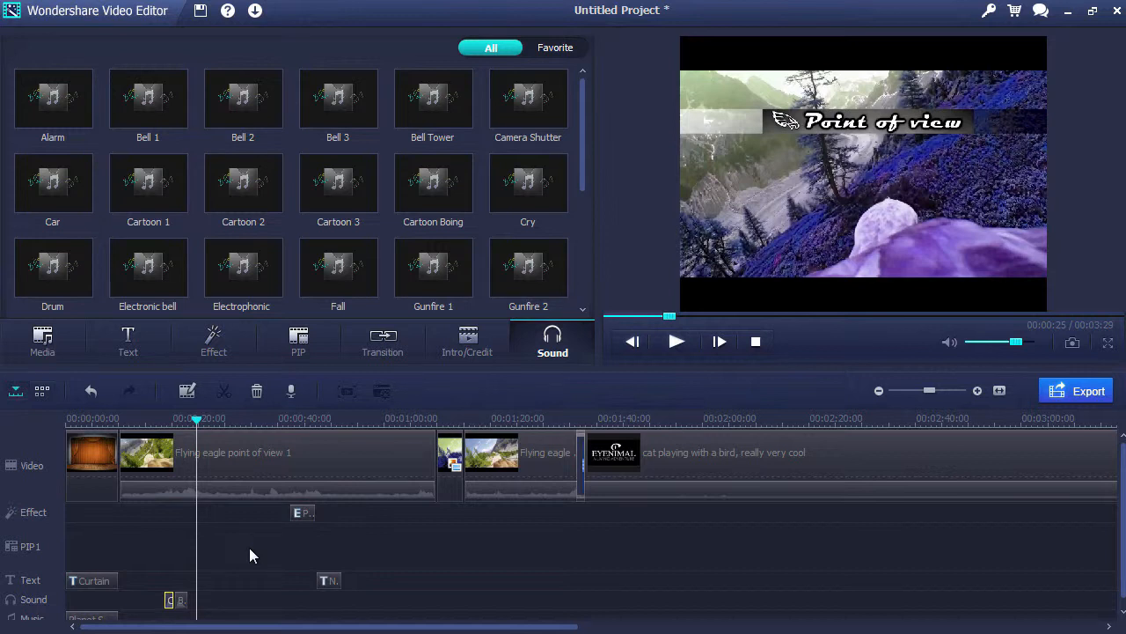
{"action": "mouse_move", "coordinate": [881, 549]}
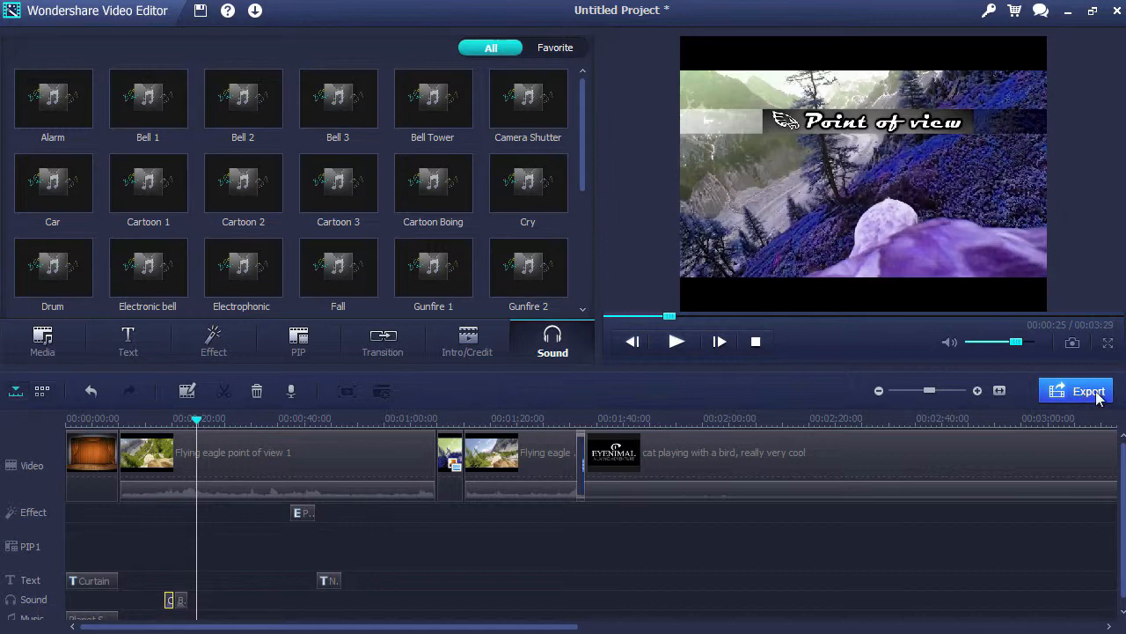
Review the export choices across the Device, Format and DVD tabs
{"action": "left_click", "coordinate": [1088, 390]}
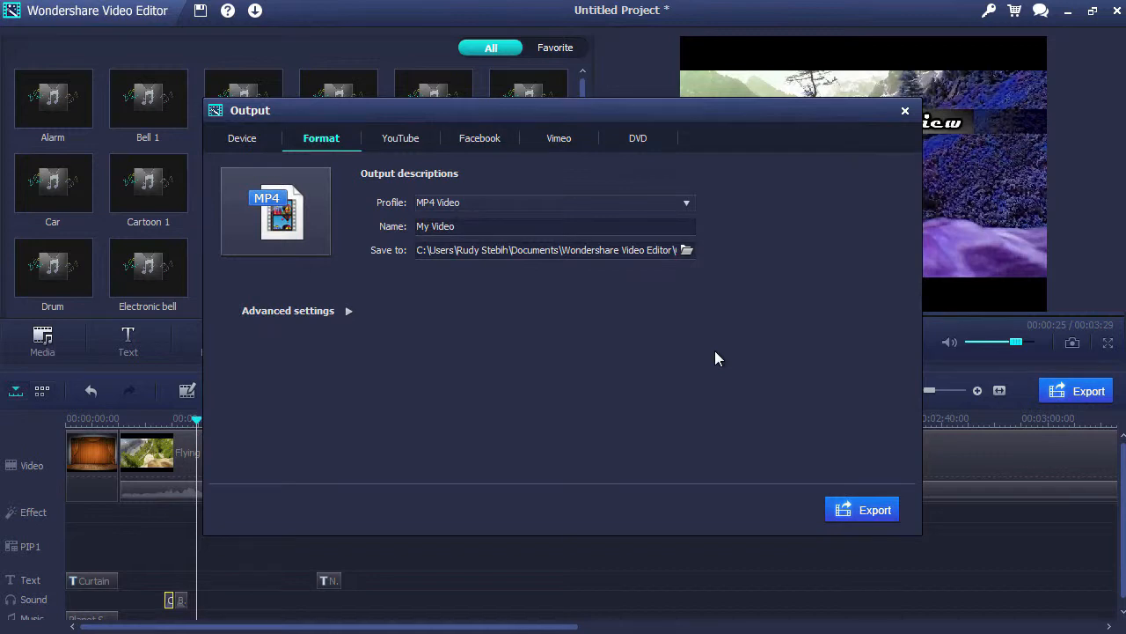
{"action": "mouse_move", "coordinate": [300, 232]}
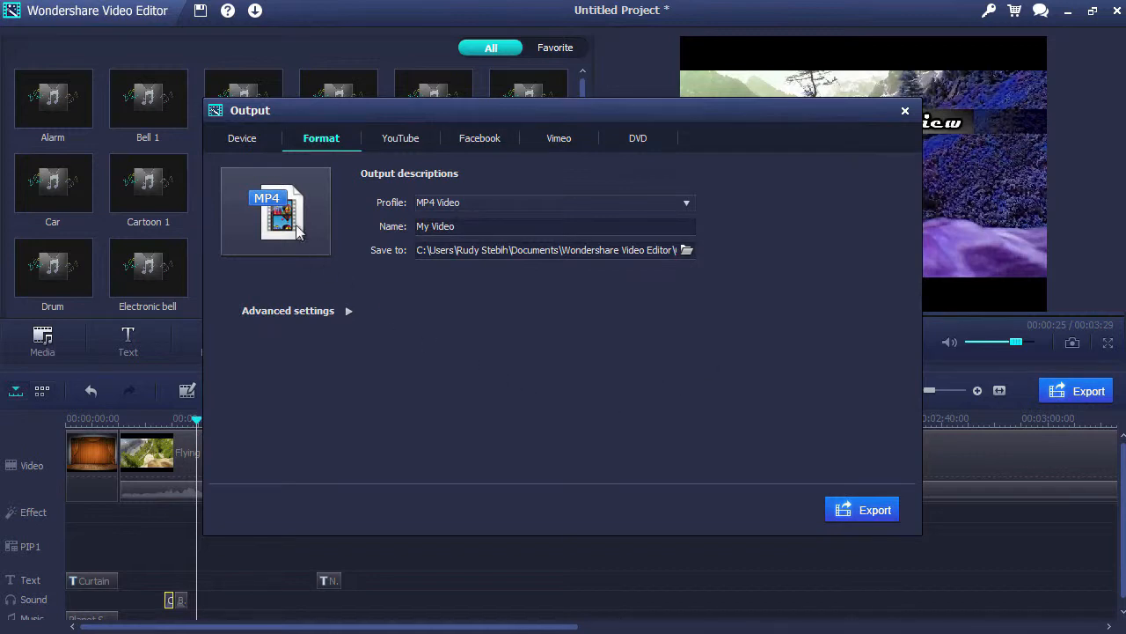
{"action": "left_click", "coordinate": [243, 138]}
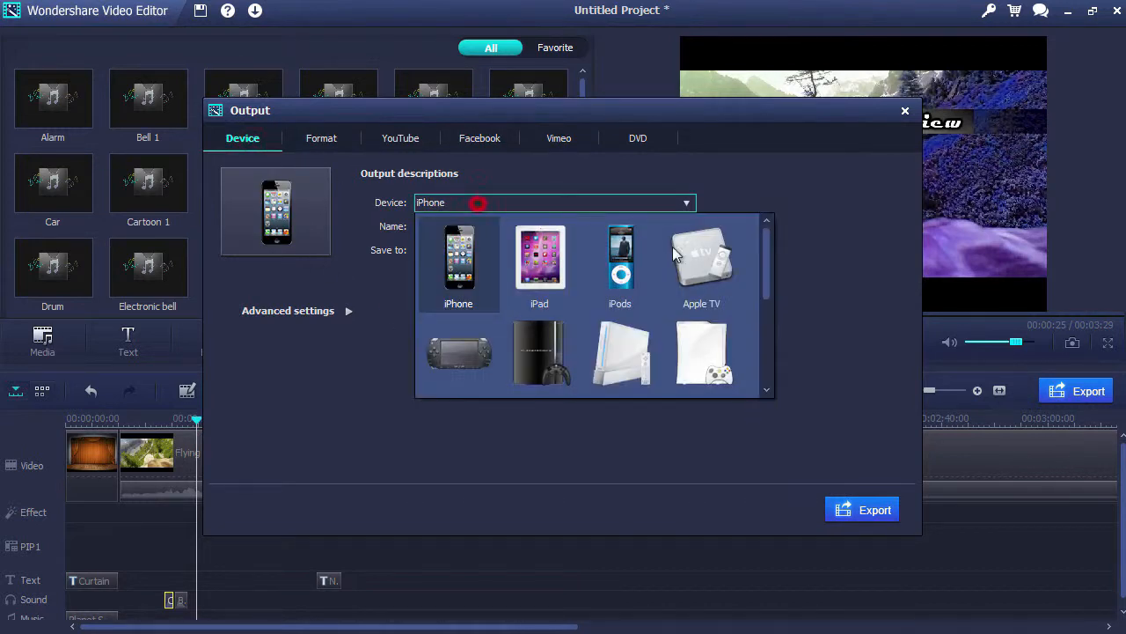
{"action": "scroll", "scroll_direction": "down", "scroll_amount": 3}
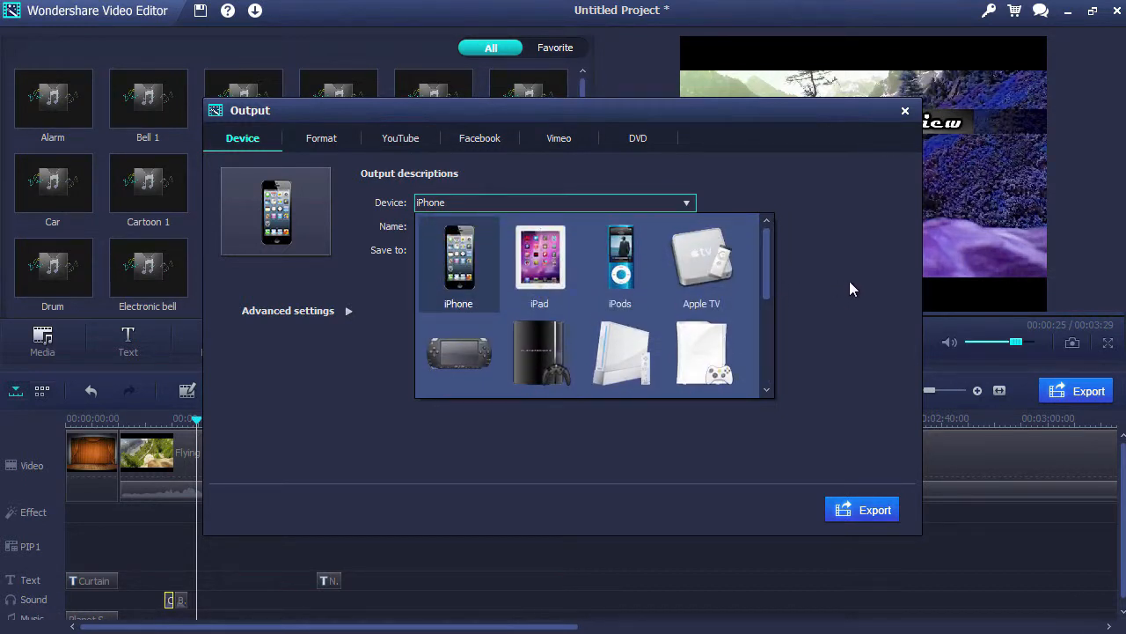
{"action": "left_click", "coordinate": [320, 137]}
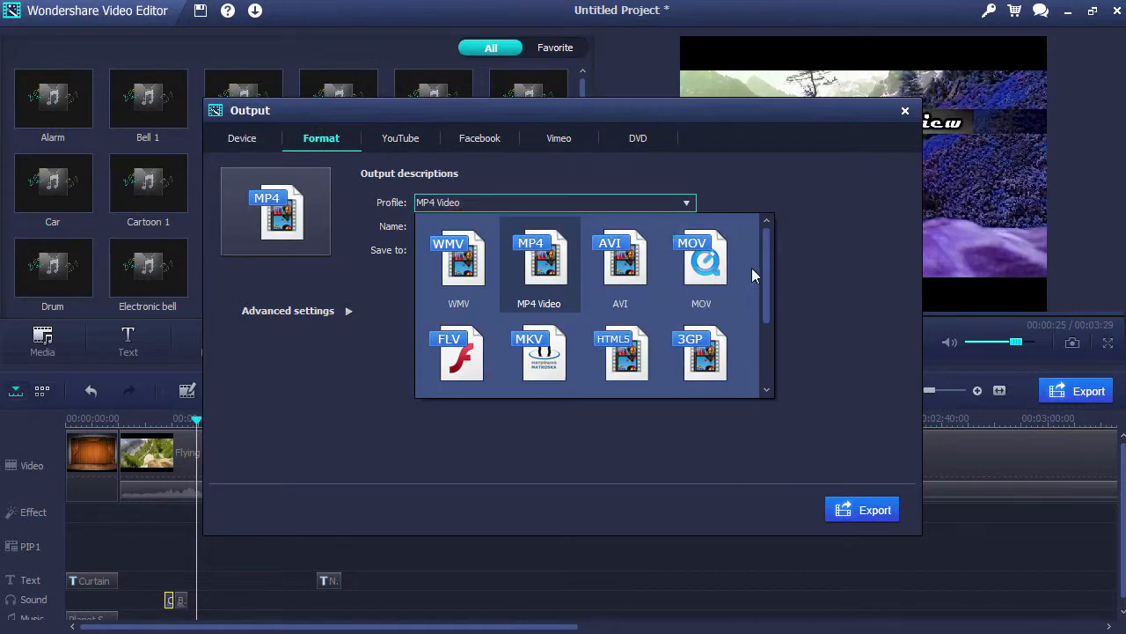
{"action": "scroll", "scroll_direction": "down", "scroll_amount": 3}
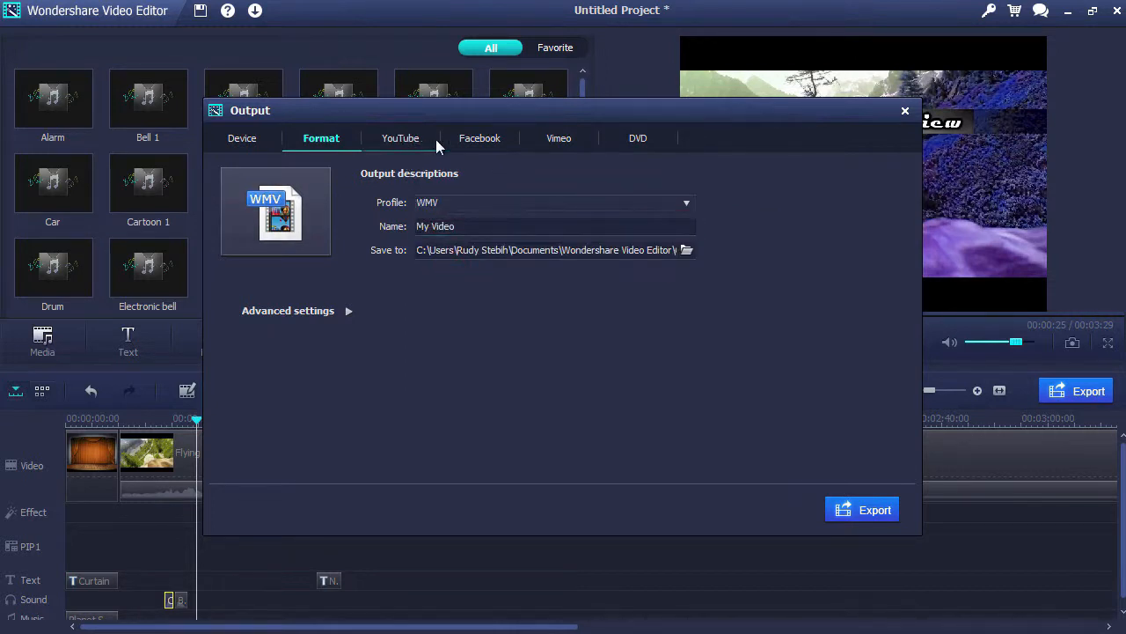
{"action": "mouse_move", "coordinate": [560, 137]}
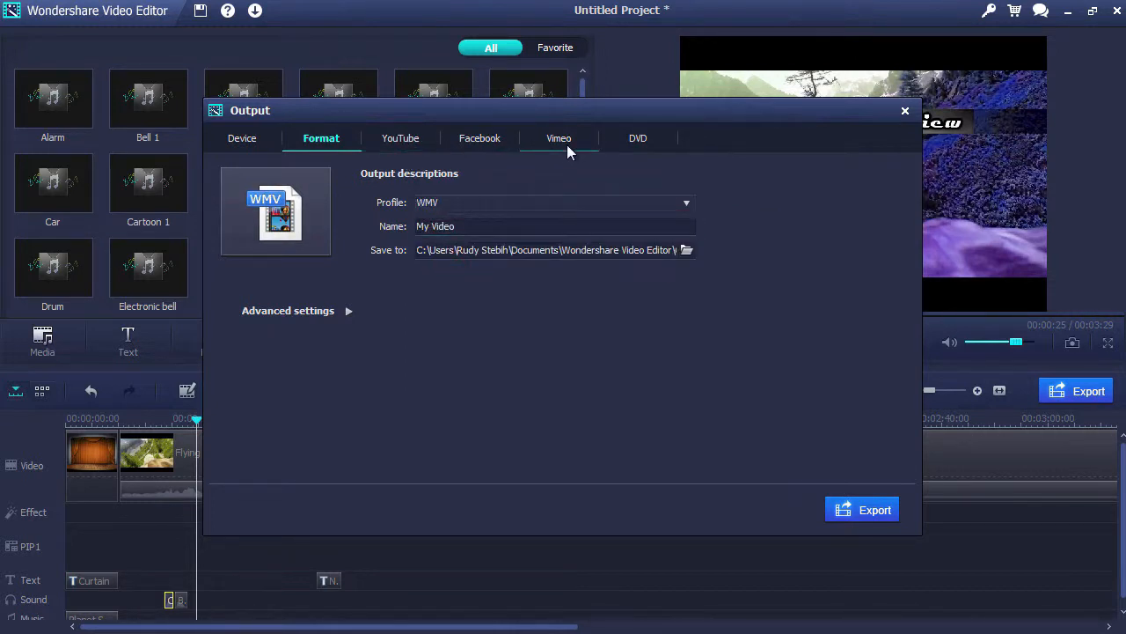
{"action": "left_click", "coordinate": [637, 138]}
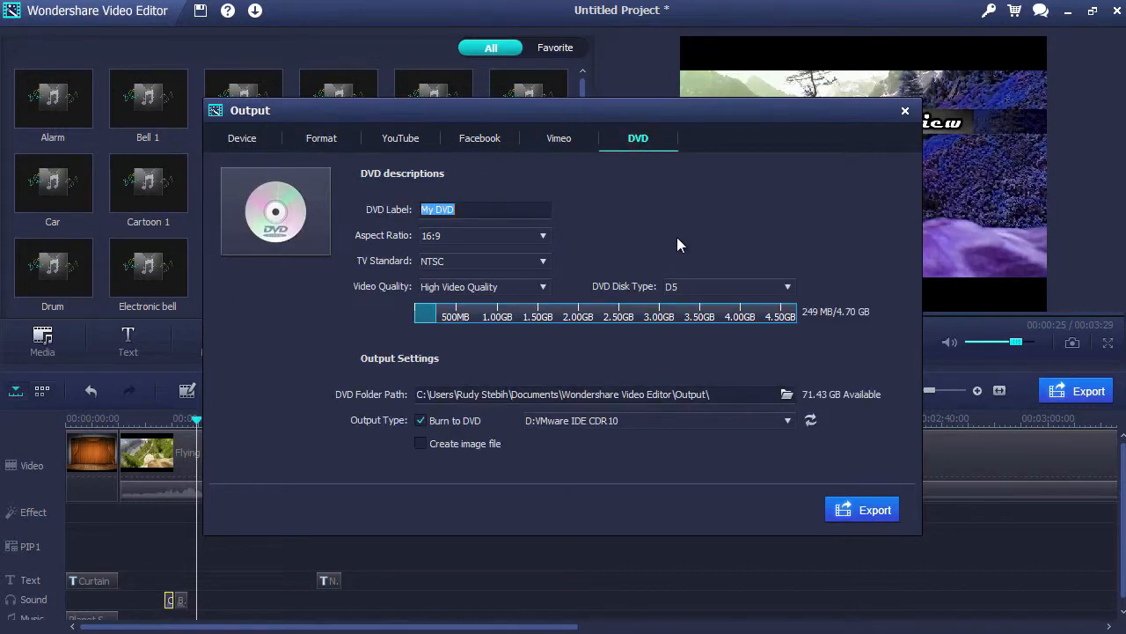
Export the project as MP4 Video under the name My Video
{"action": "left_click", "coordinate": [320, 138]}
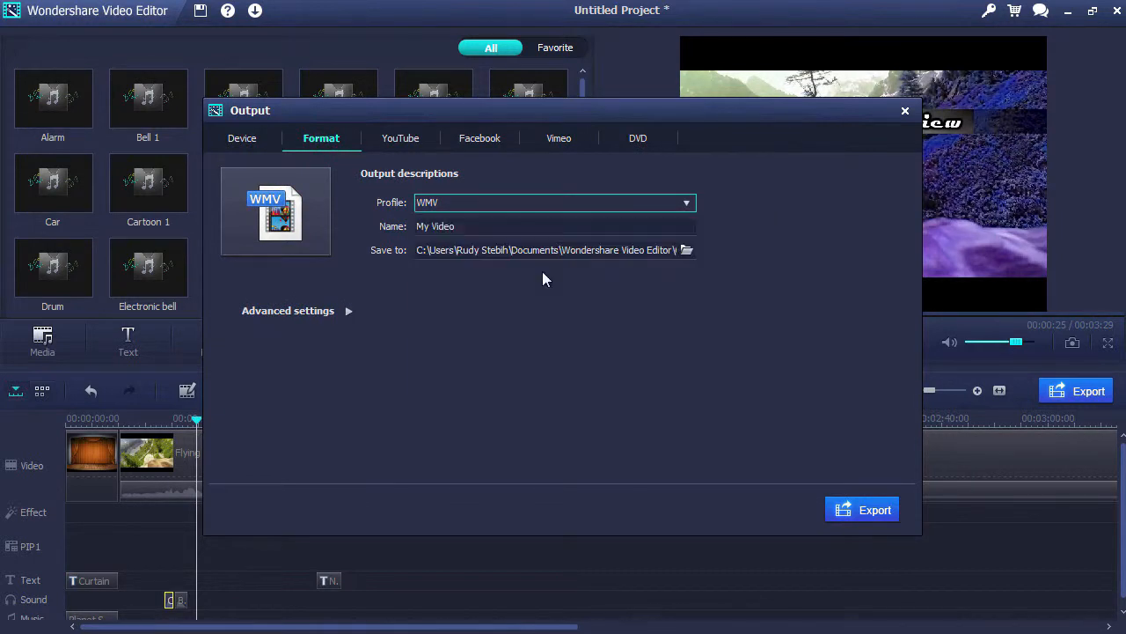
{"action": "left_click", "coordinate": [555, 200]}
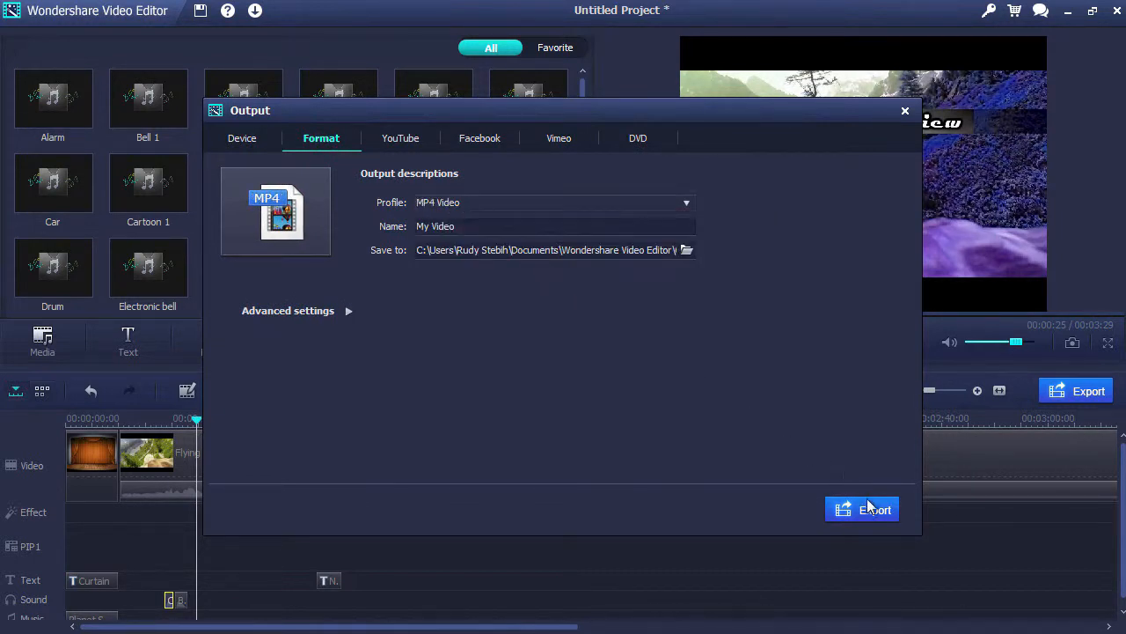
{"action": "left_click", "coordinate": [862, 509]}
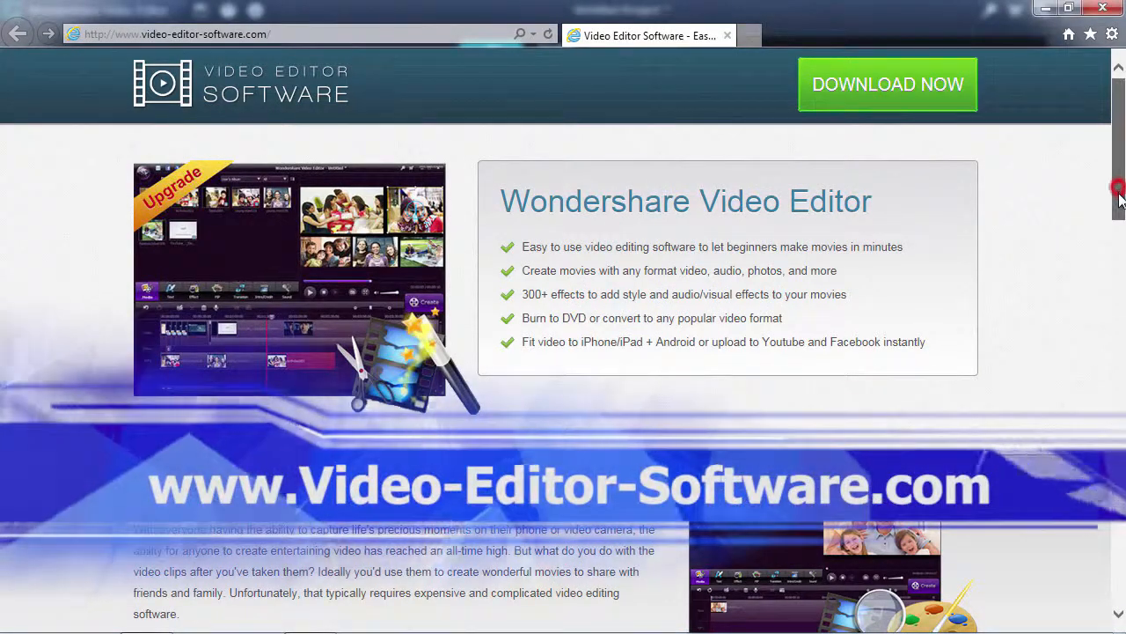
Scroll the Video Editor Software page down to the Get Wondershare Video Editor Today section
{"action": "scroll", "scroll_direction": "down", "scroll_amount": 3}
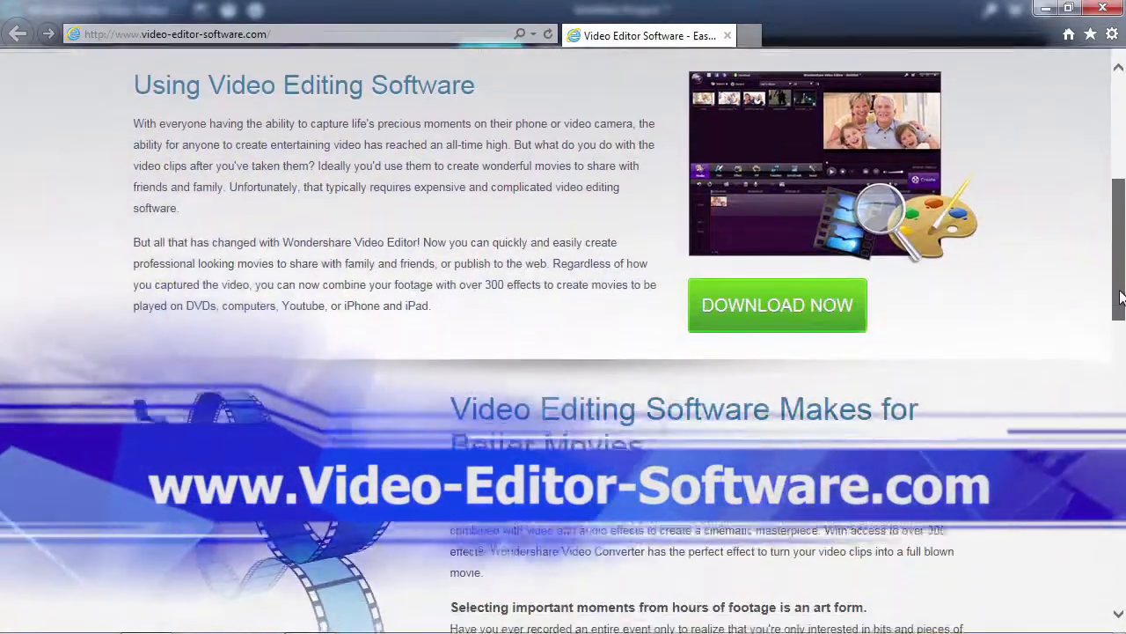
{"action": "scroll", "scroll_direction": "down", "scroll_amount": 3}
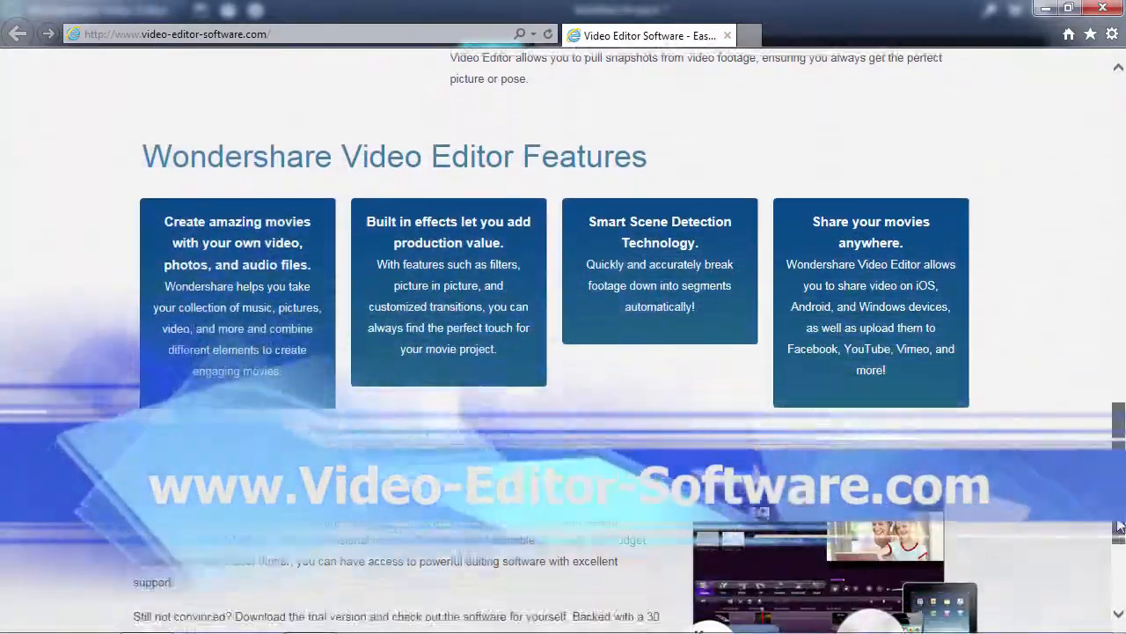
{"action": "scroll", "scroll_direction": "down", "scroll_amount": 3}
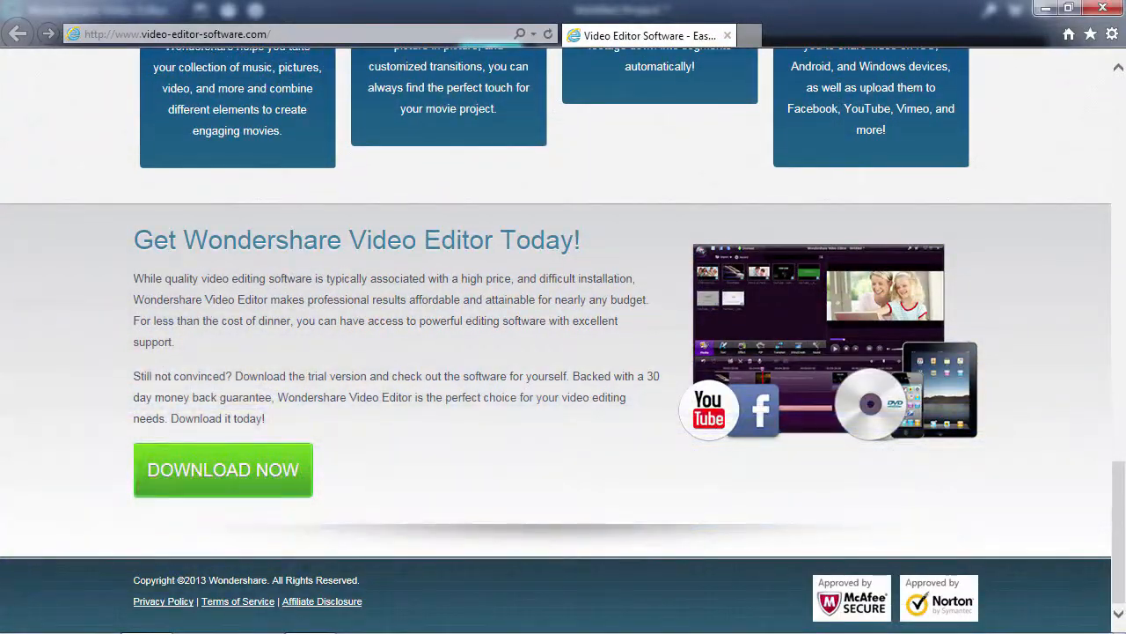